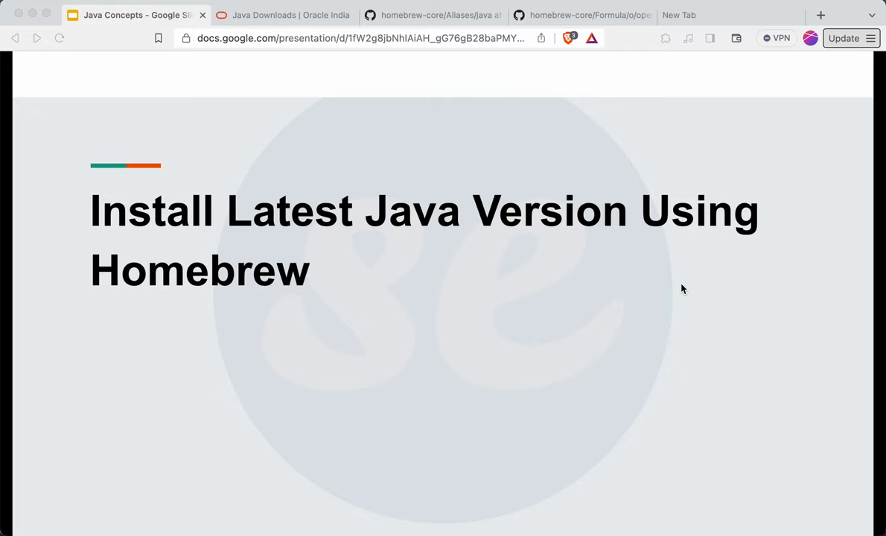
mouse_move(420, 227)
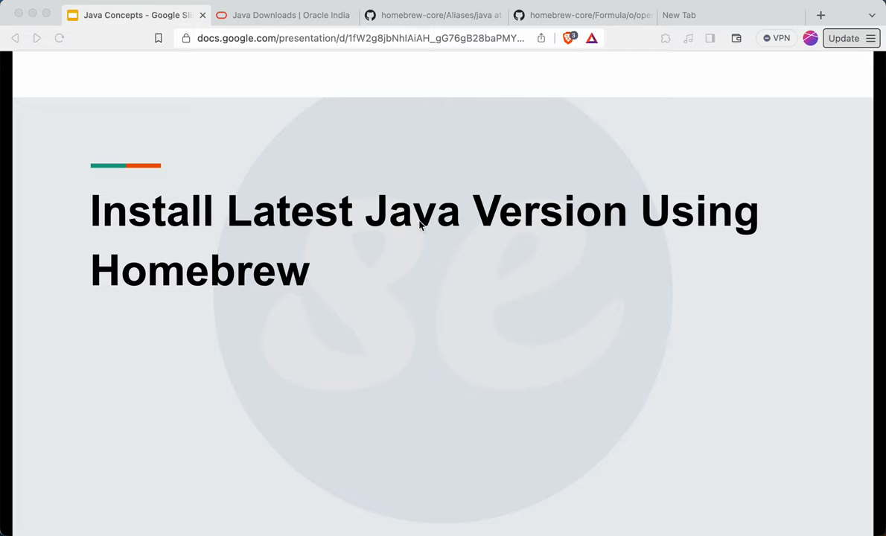
- Leave the Homebrew Java slide for the 'Java Downloads | Oracle India' tab
left_click(283, 15)
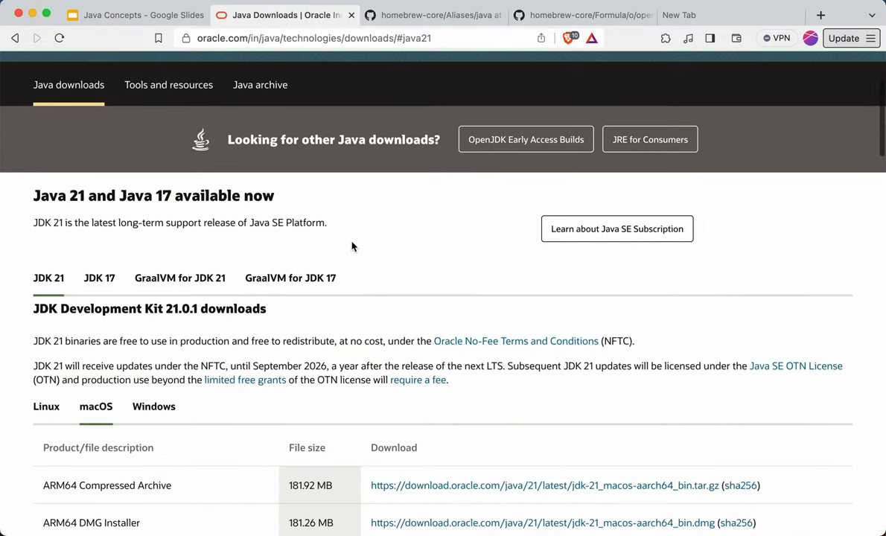
- Compare the JDK 17 and JDK 21 downloads, ending on JDK 21's macOS installers
scroll("down", 3)
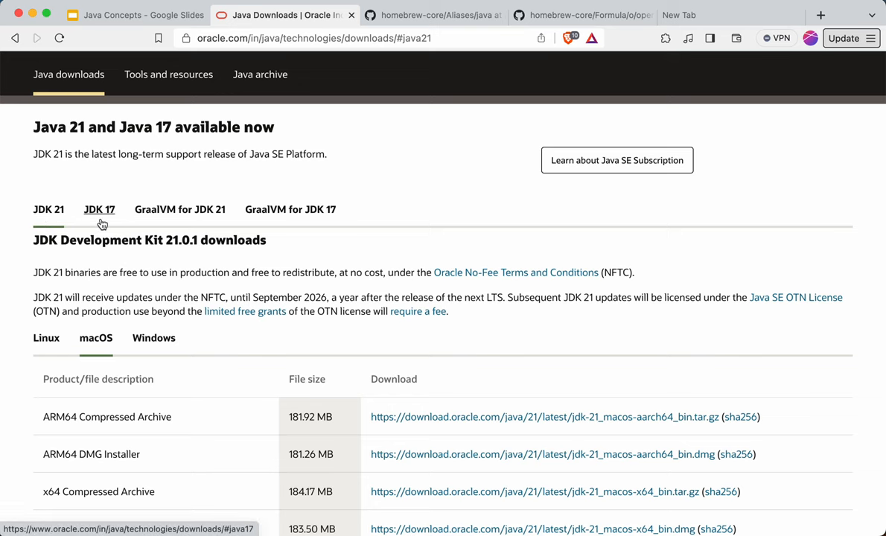
left_click(99, 209)
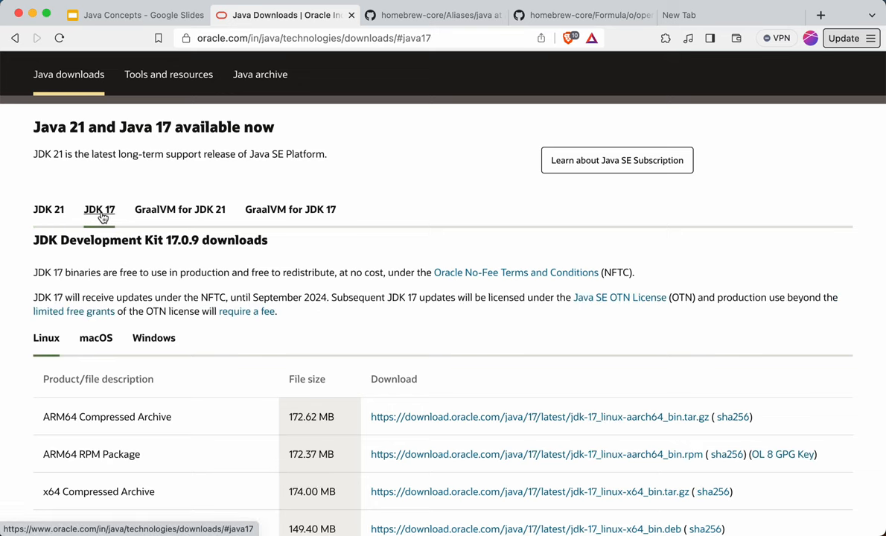
mouse_move(247, 254)
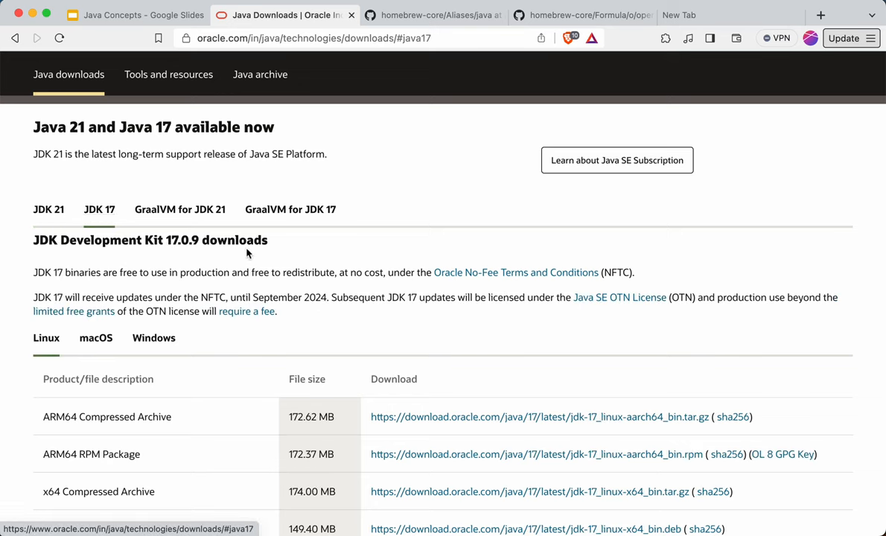
mouse_move(48, 216)
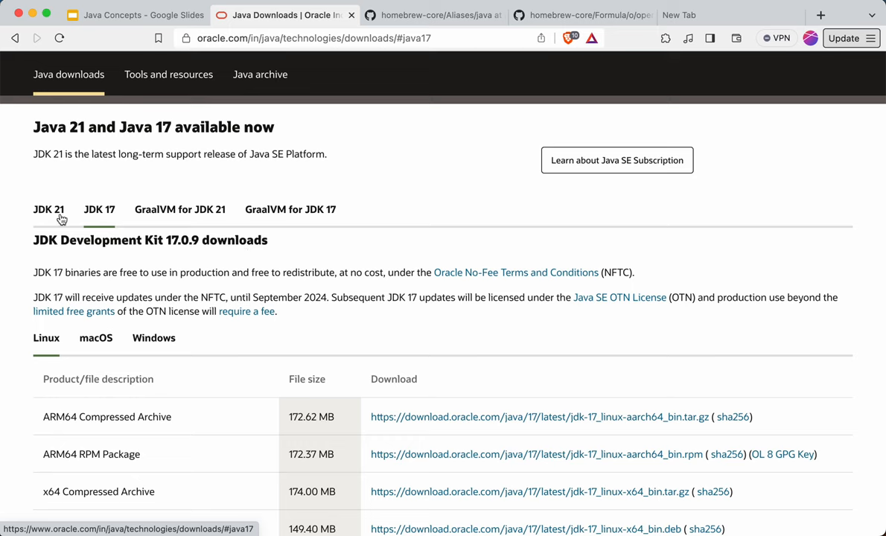
left_click(48, 209)
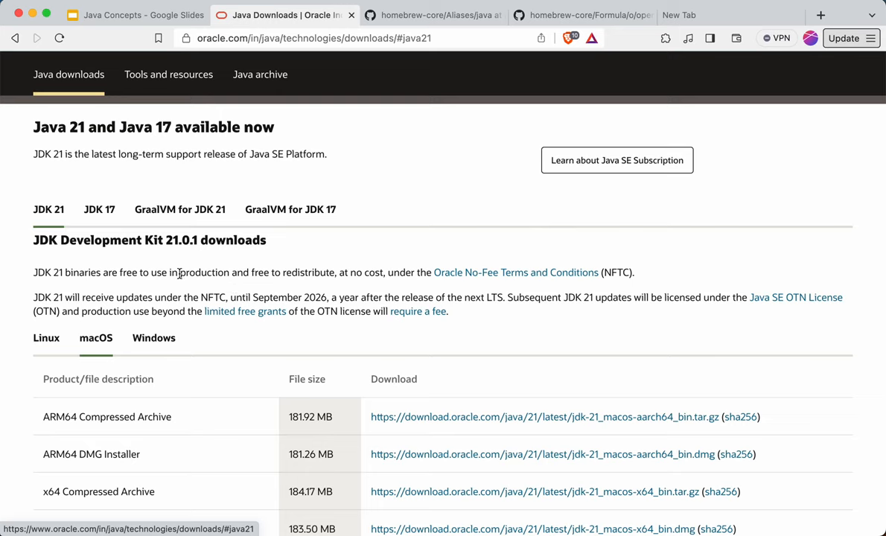
mouse_move(89, 269)
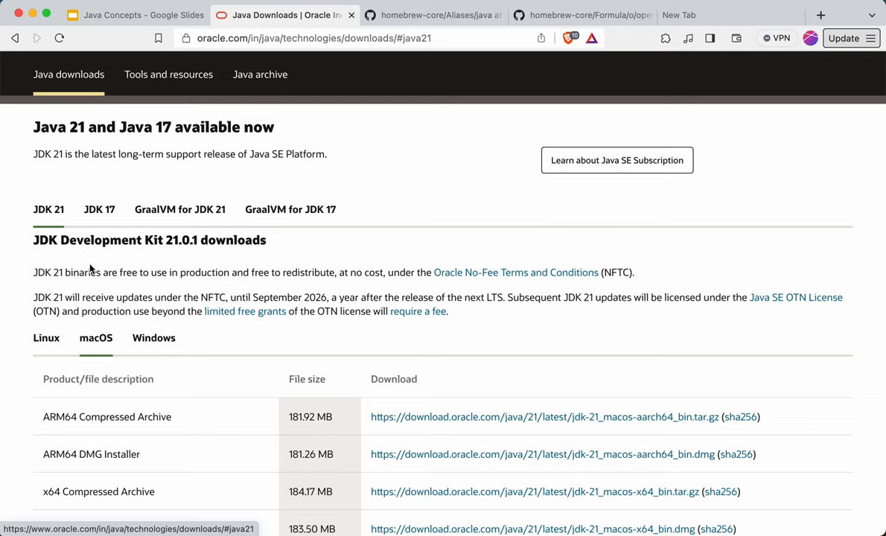
scroll("down", 3)
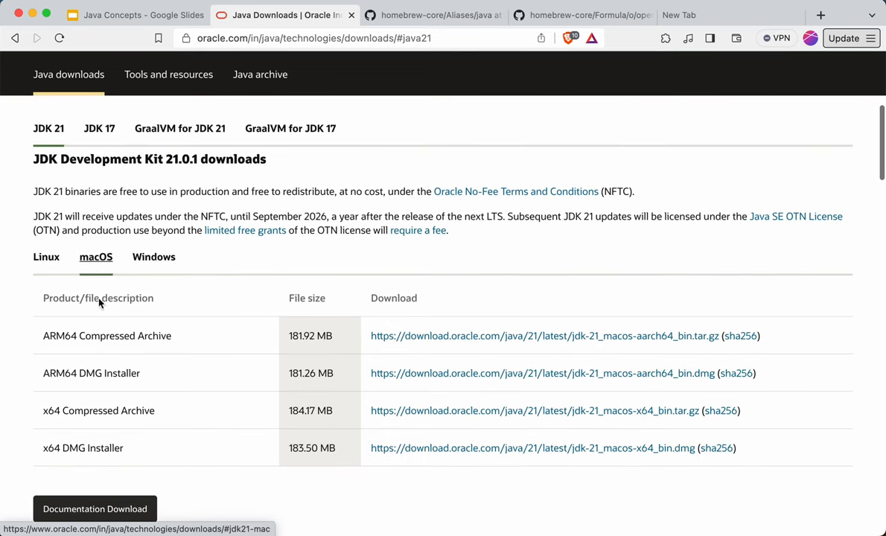
mouse_move(159, 389)
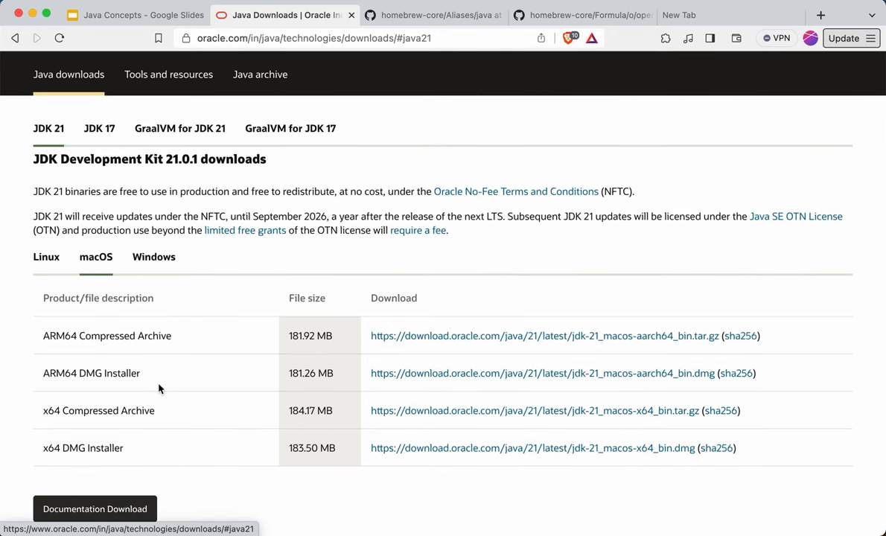
mouse_move(198, 383)
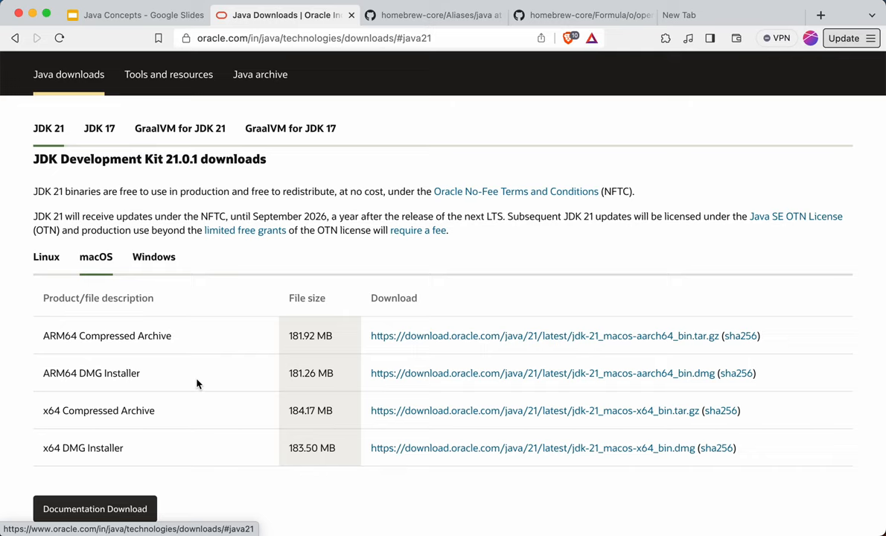
mouse_move(387, 397)
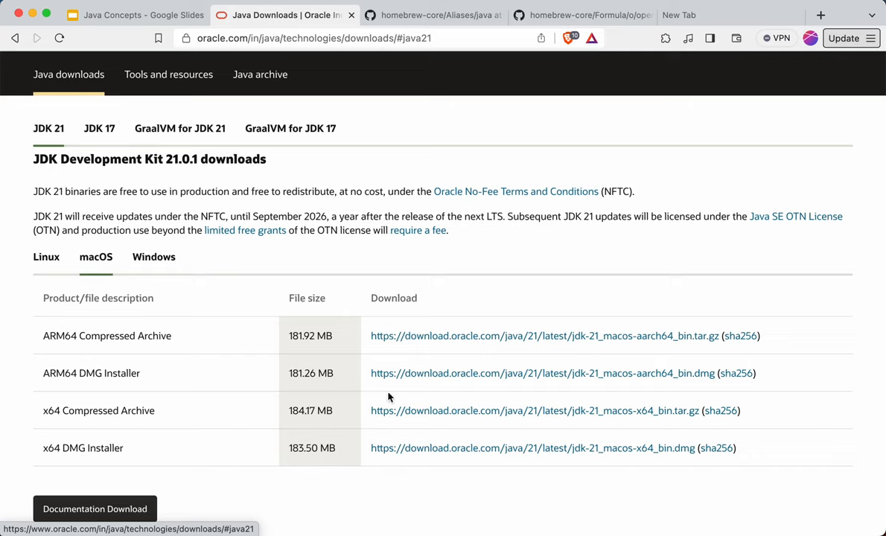
mouse_move(215, 276)
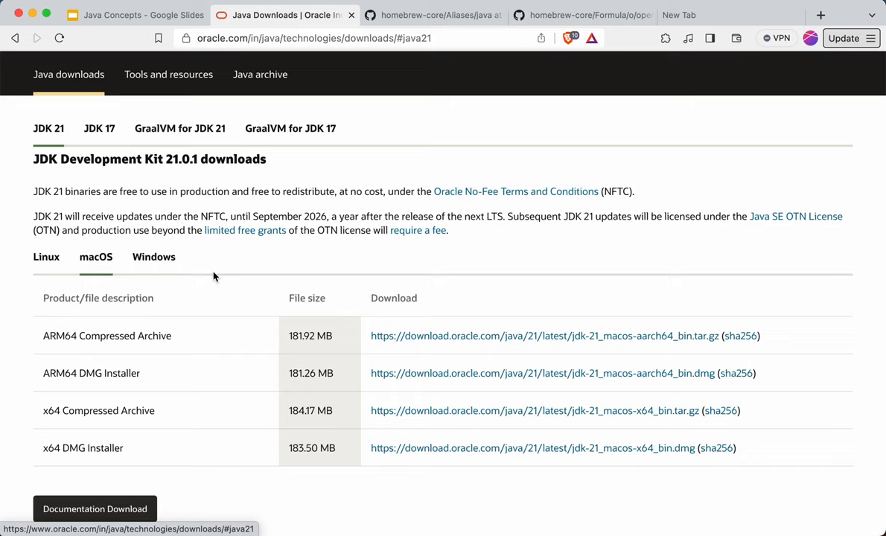
mouse_move(79, 154)
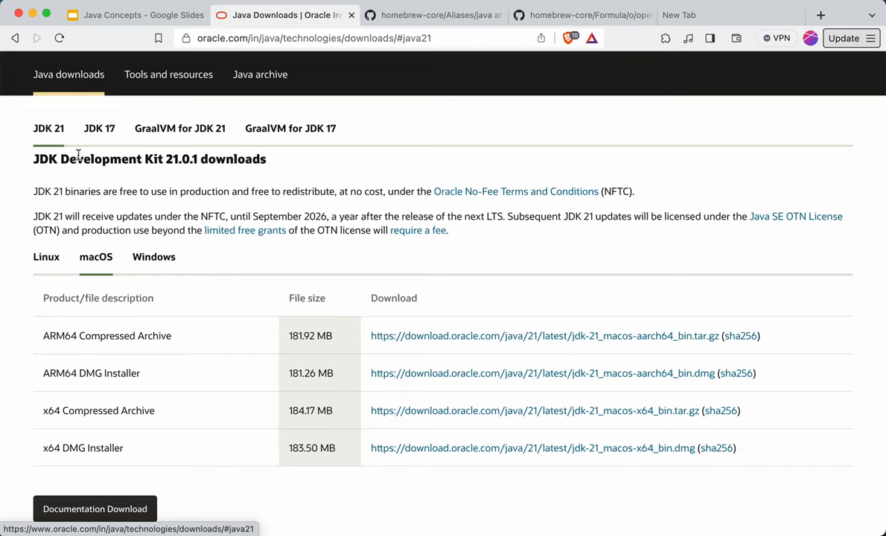
mouse_move(69, 165)
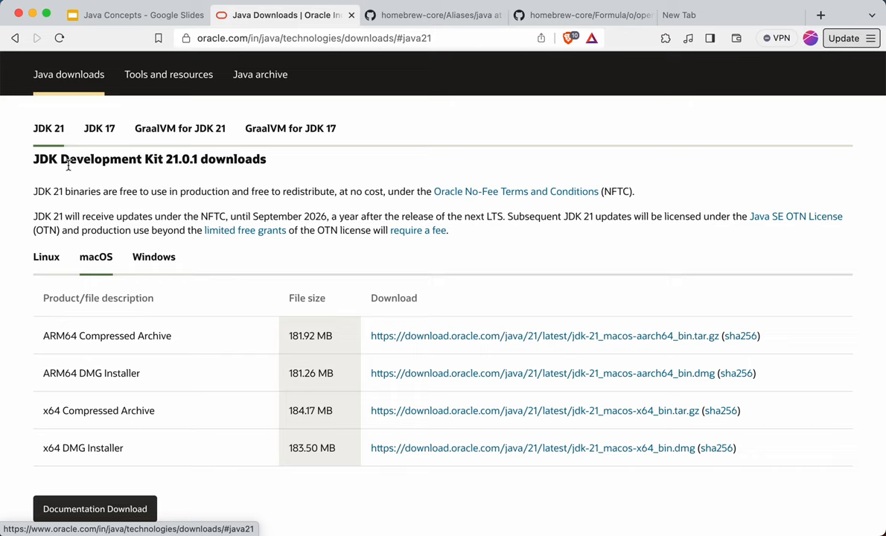
mouse_move(351, 192)
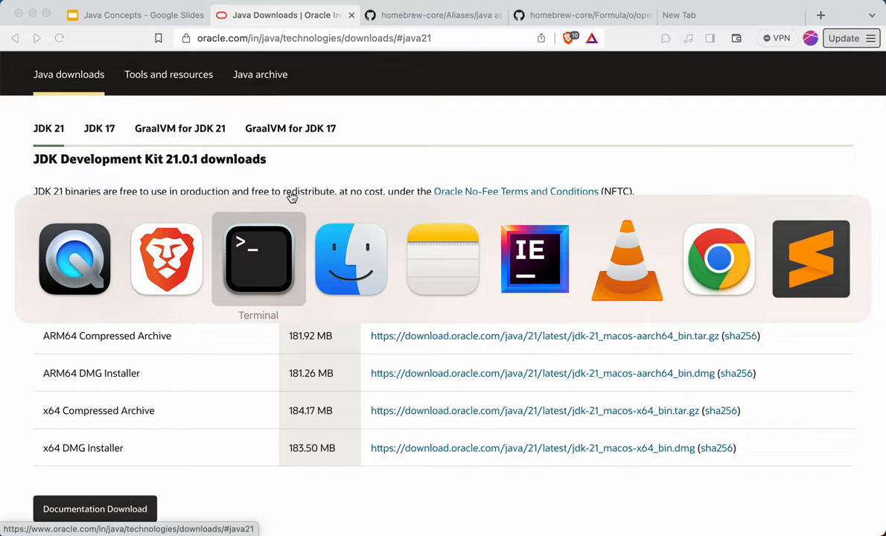
- Run 'brew search java' and highlight the java formula in the results
left_click(258, 259)
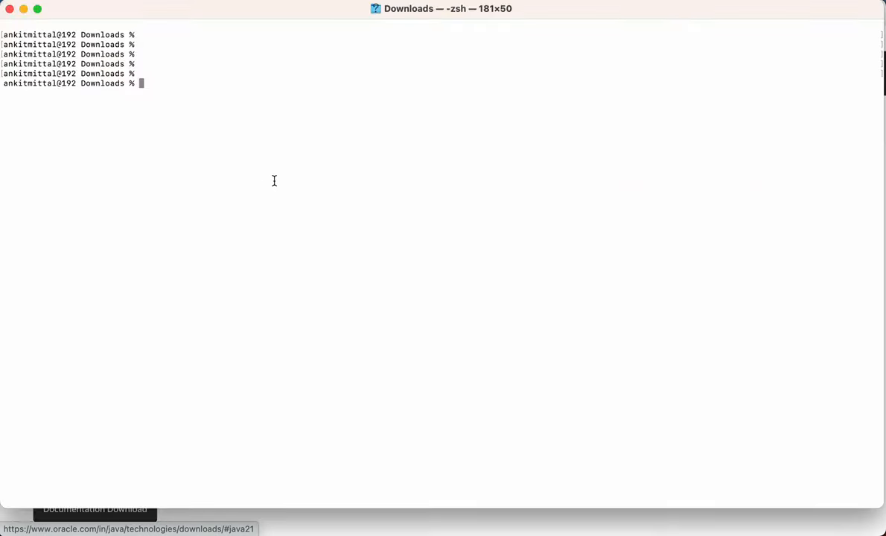
type("b")
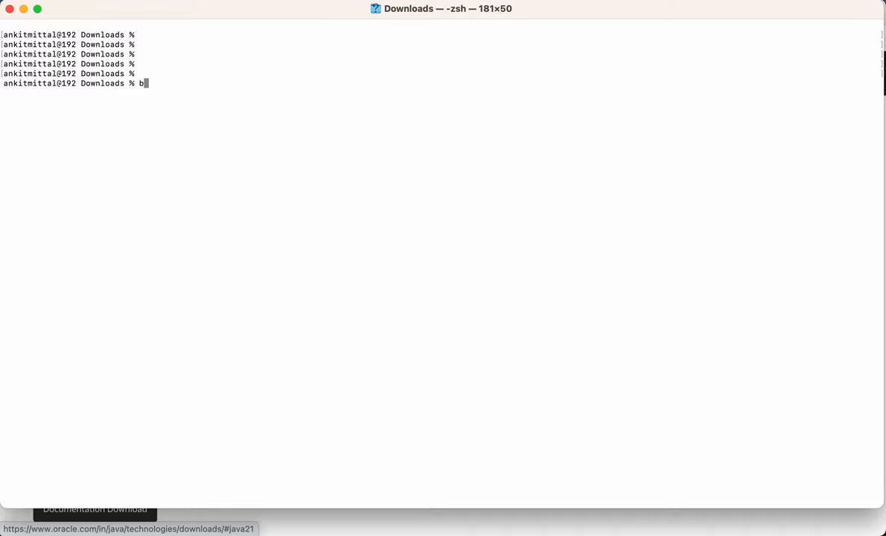
type("rew search")
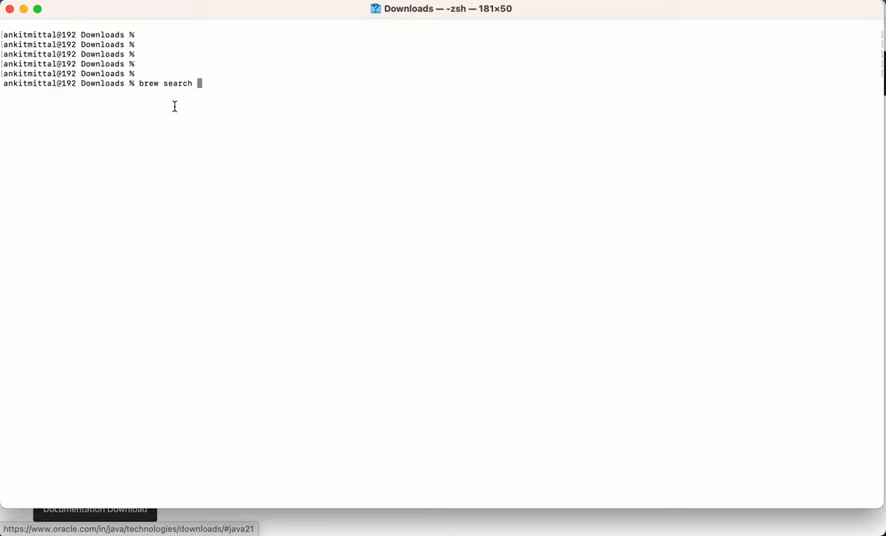
mouse_move(228, 91)
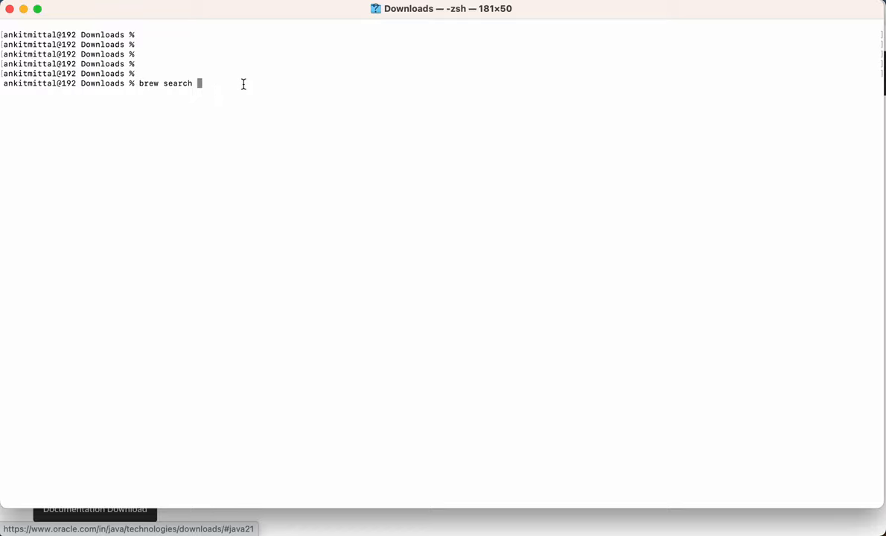
type("java")
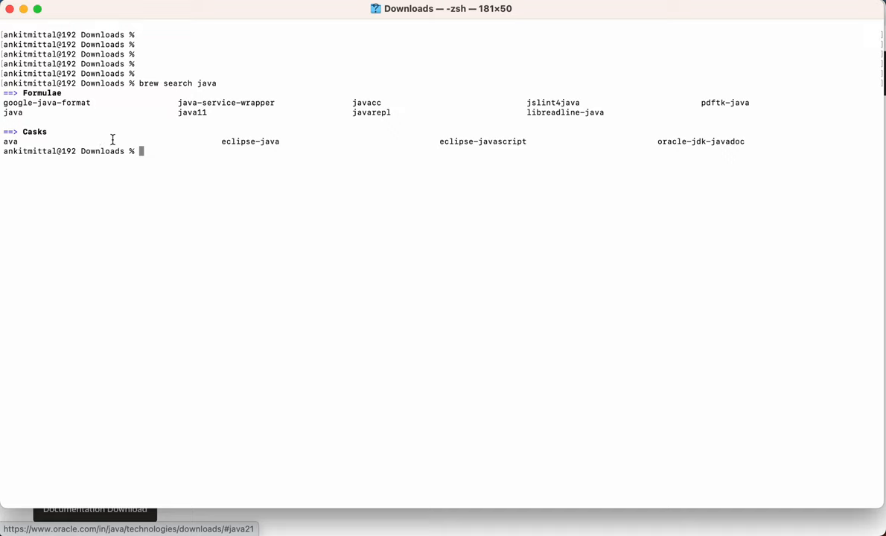
mouse_move(18, 115)
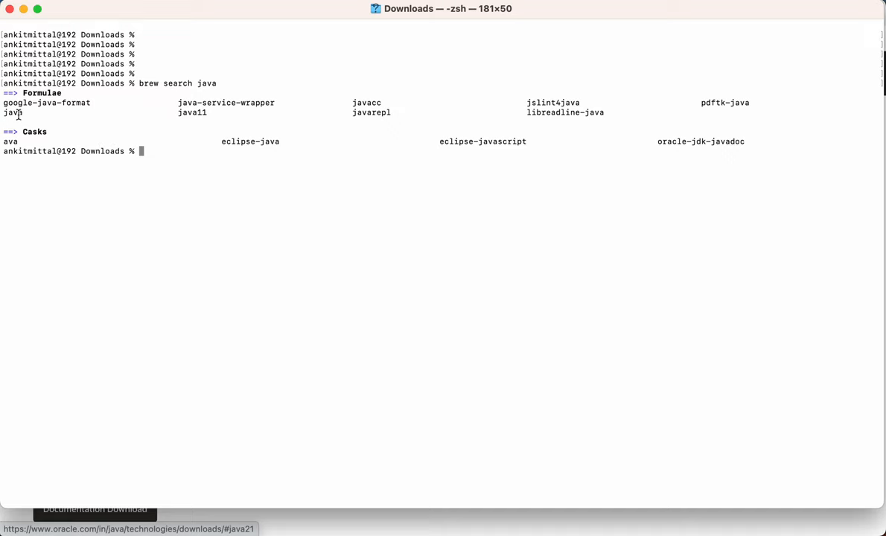
double_click(12, 112)
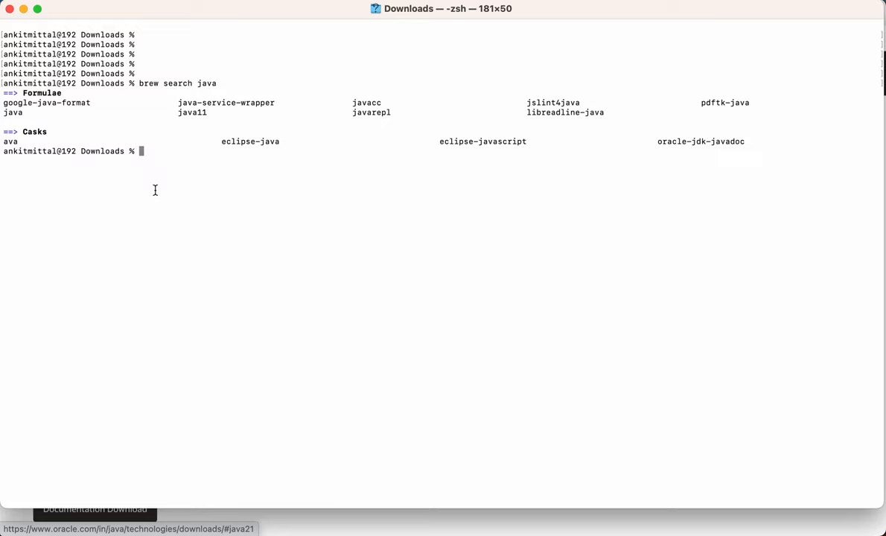
- Run 'brew info java' and highlight openjdk's bottled, not-symlinked and caveat lines
type("brew info java")
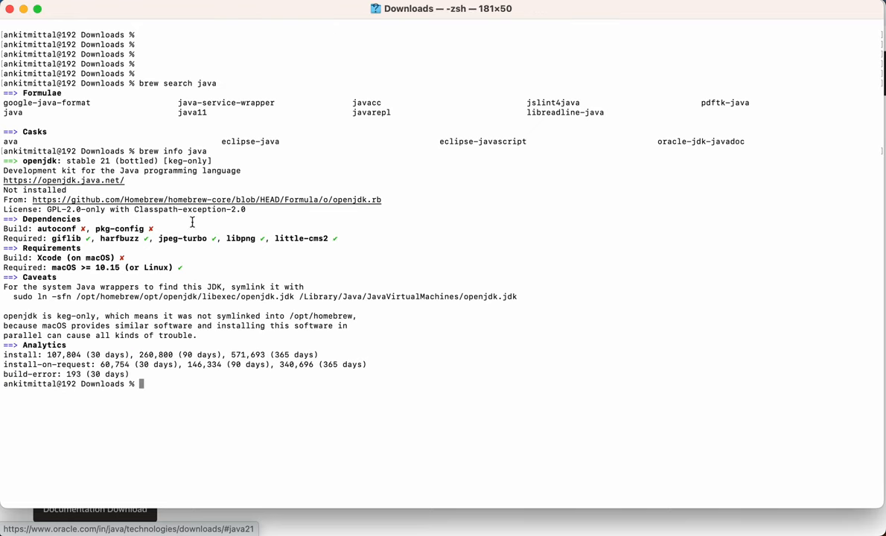
double_click(135, 161)
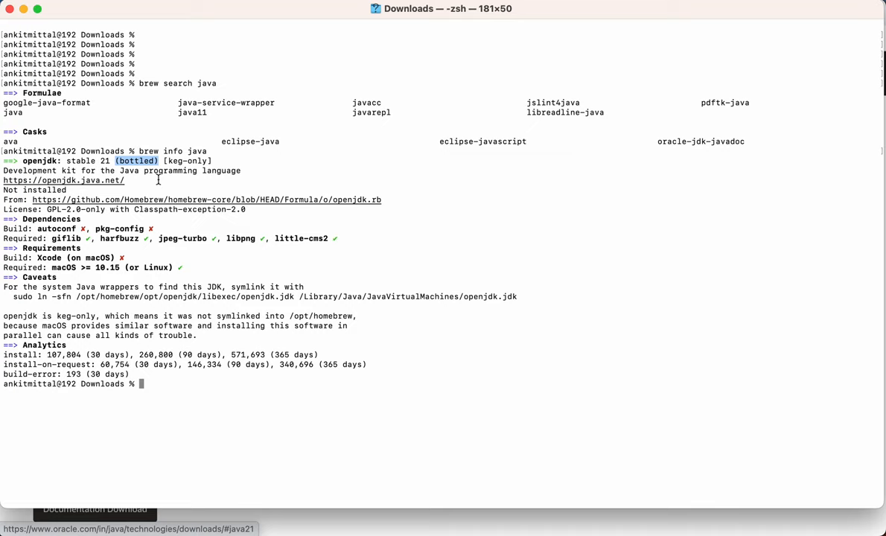
mouse_move(164, 245)
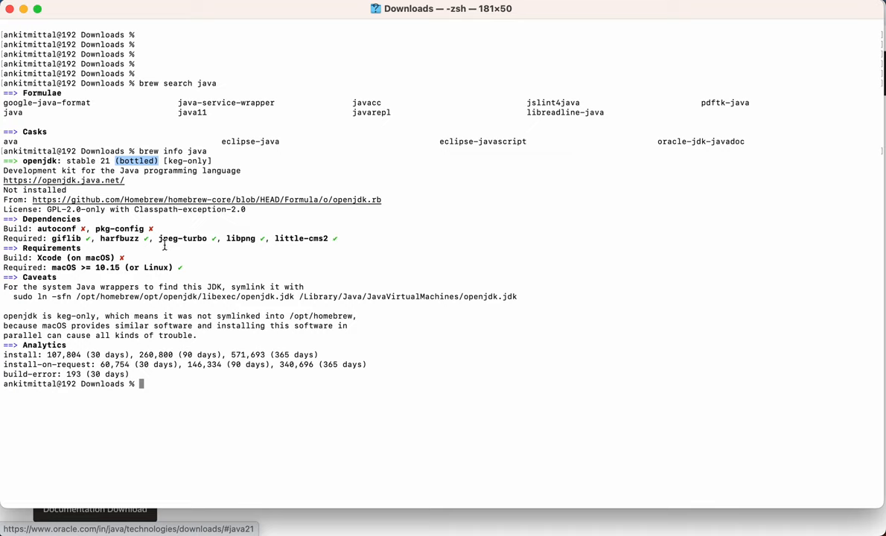
mouse_move(150, 171)
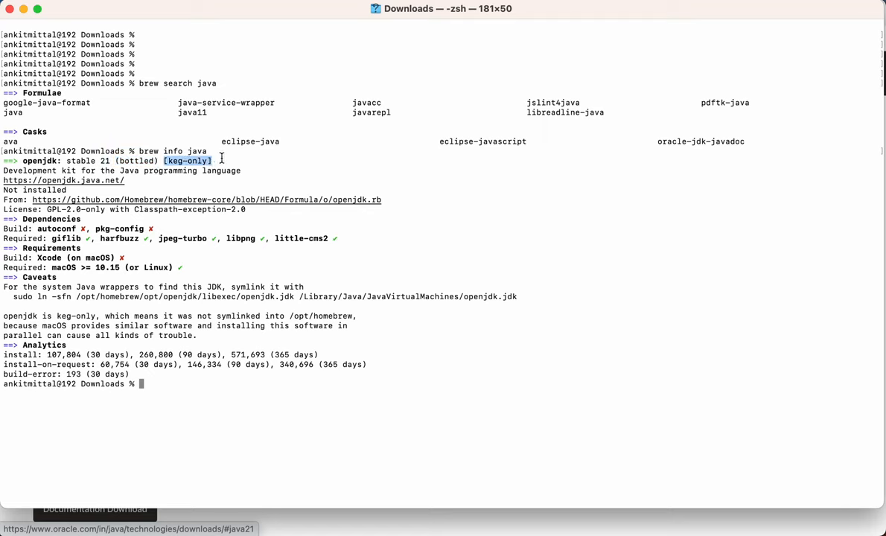
mouse_move(204, 174)
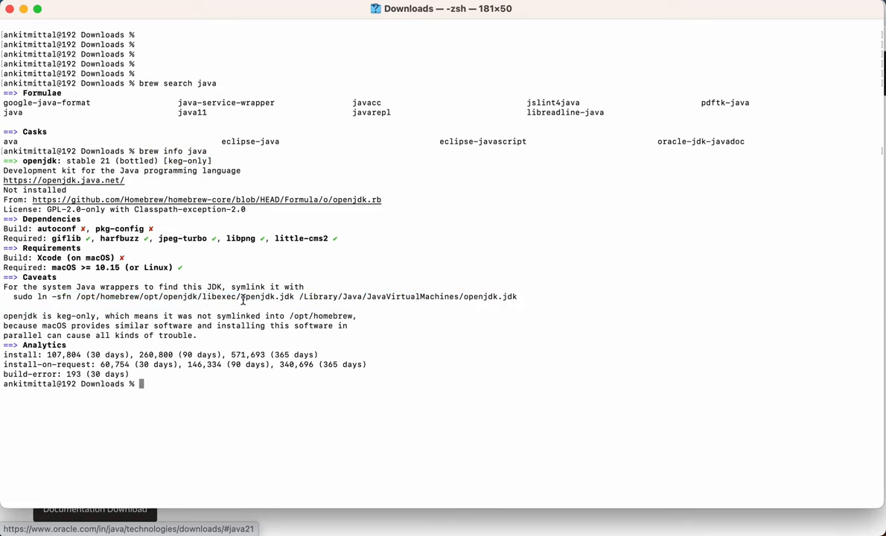
mouse_move(58, 326)
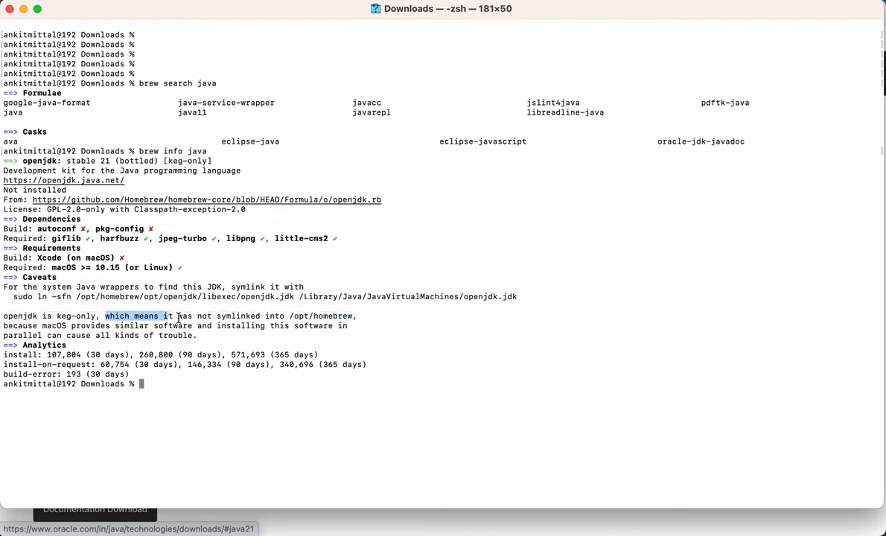
left_click_drag(170, 316, 296, 315)
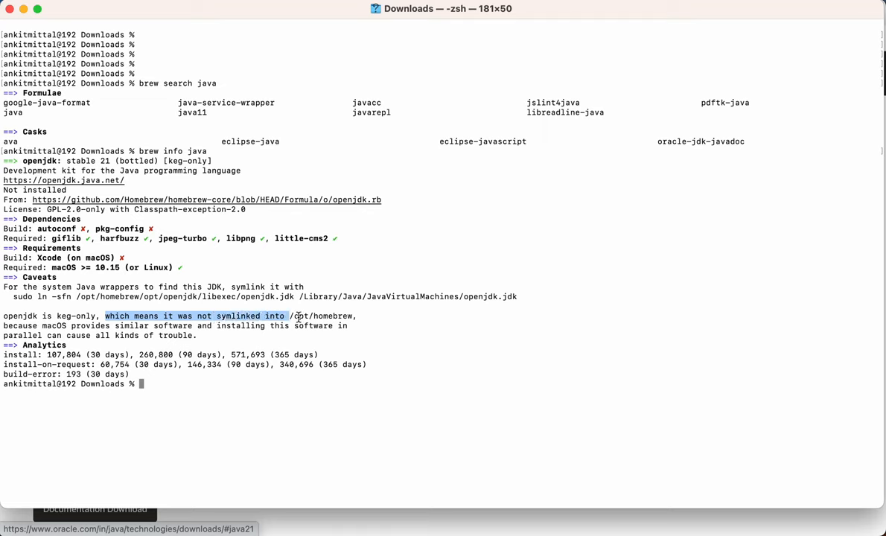
left_click(130, 325)
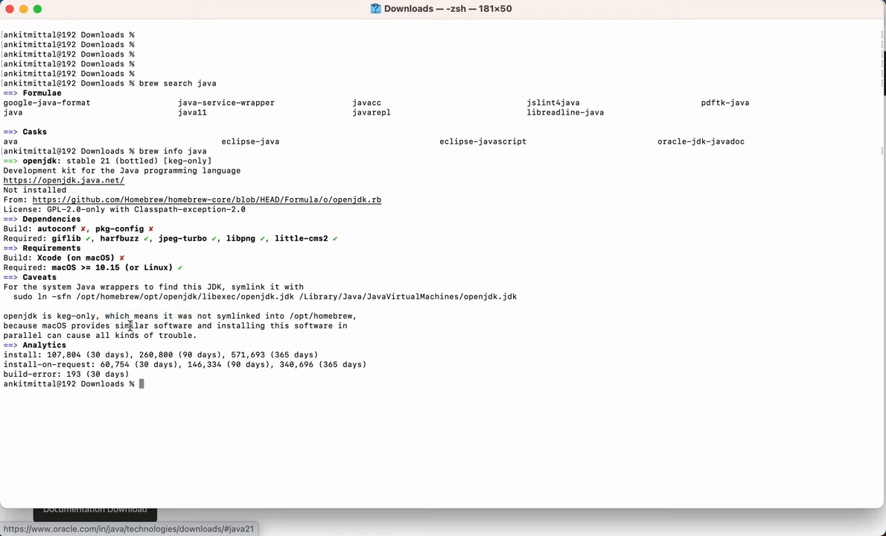
left_click_drag(114, 325, 293, 325)
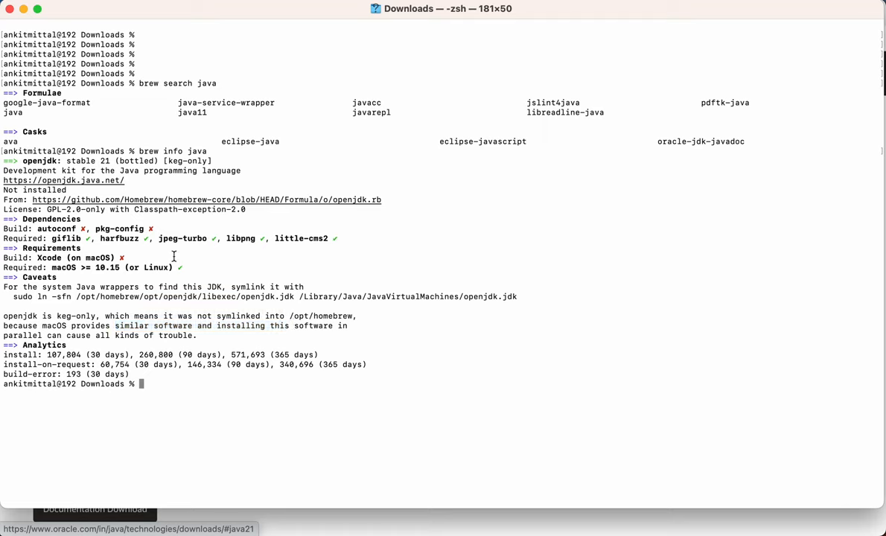
mouse_move(52, 238)
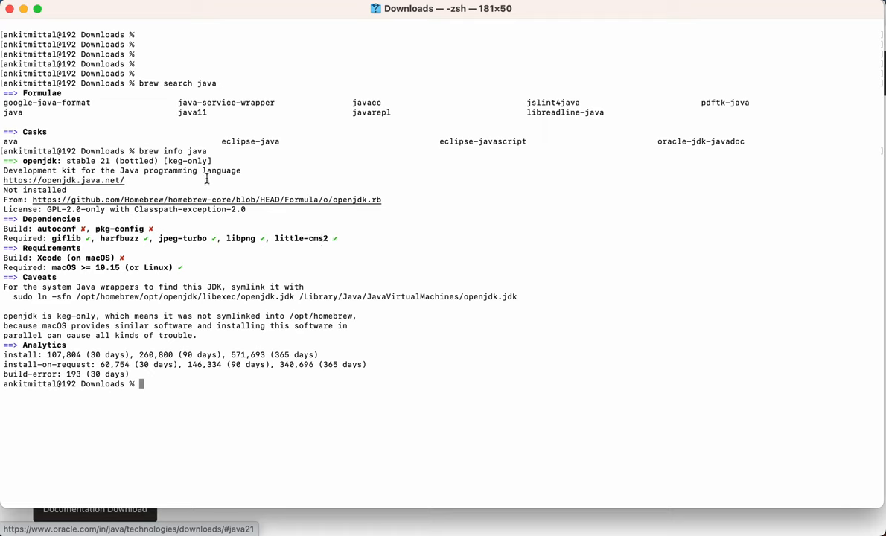
mouse_move(91, 241)
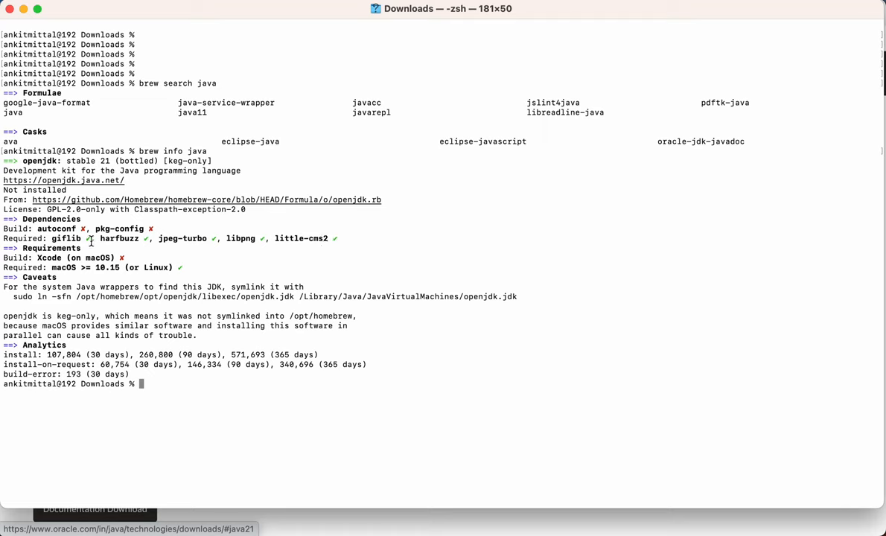
mouse_move(109, 250)
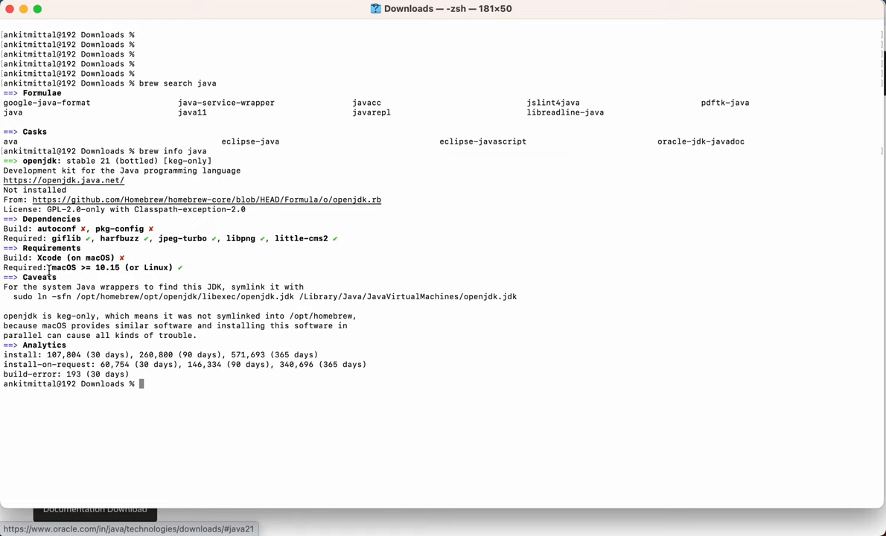
left_click_drag(51, 268, 144, 267)
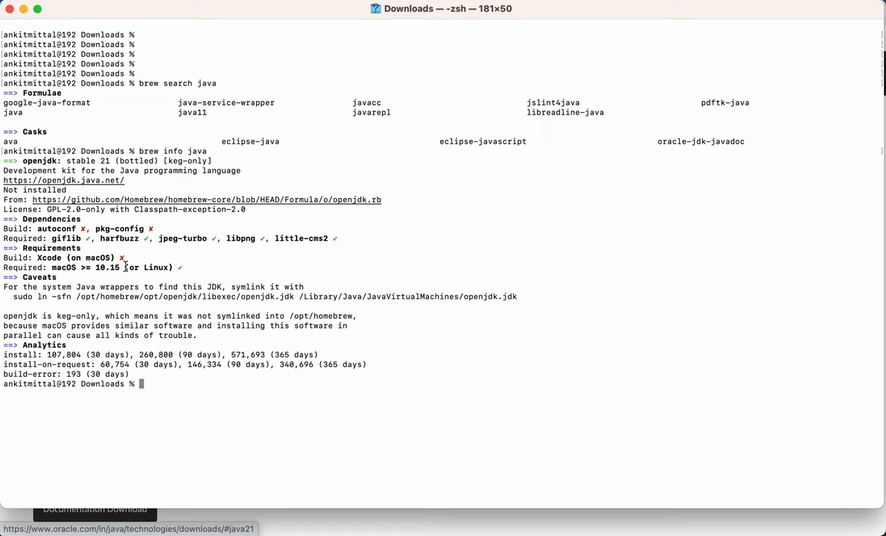
mouse_move(154, 272)
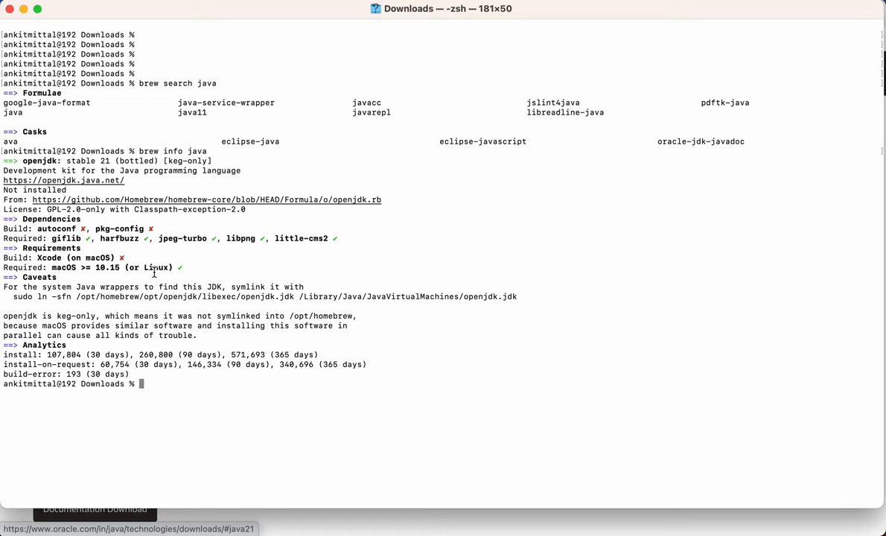
mouse_move(130, 272)
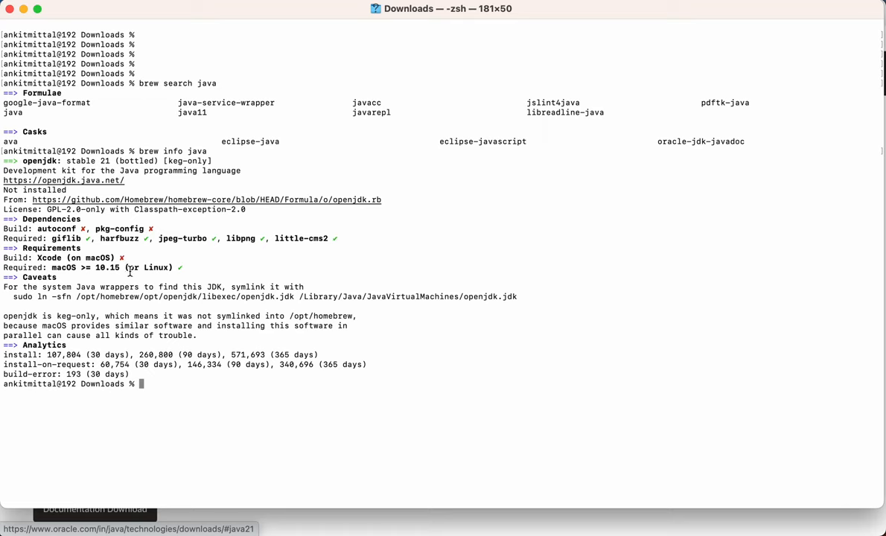
mouse_move(148, 267)
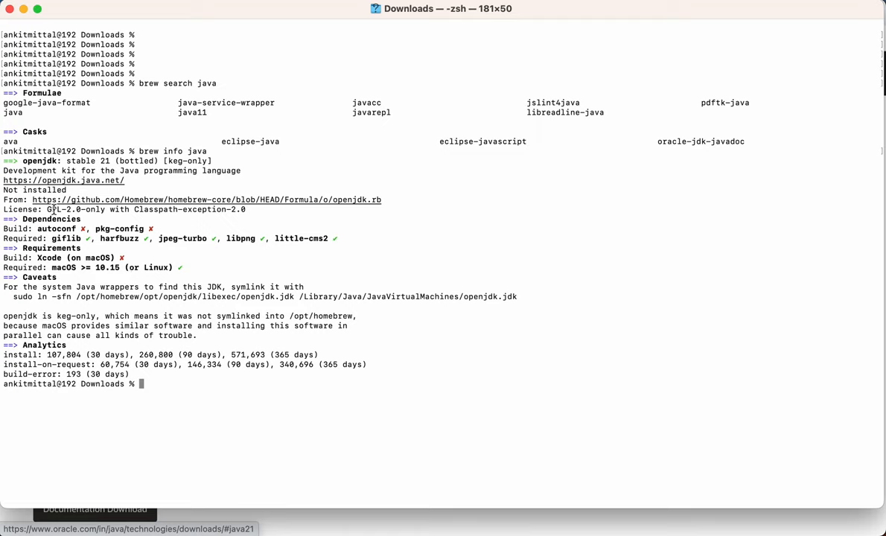
left_click_drag(32, 200, 303, 209)
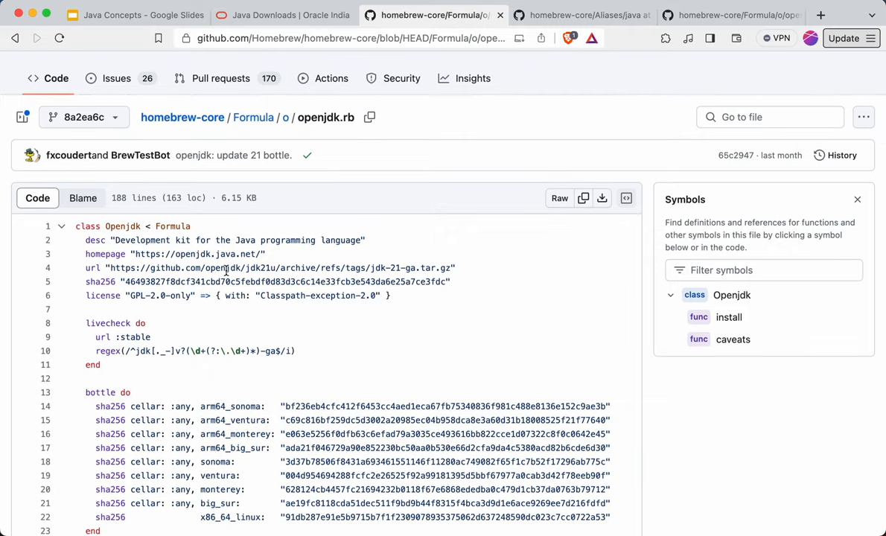
- Highlight jdk21 in the openjdk.rb formula's source tarball URL
double_click(252, 267)
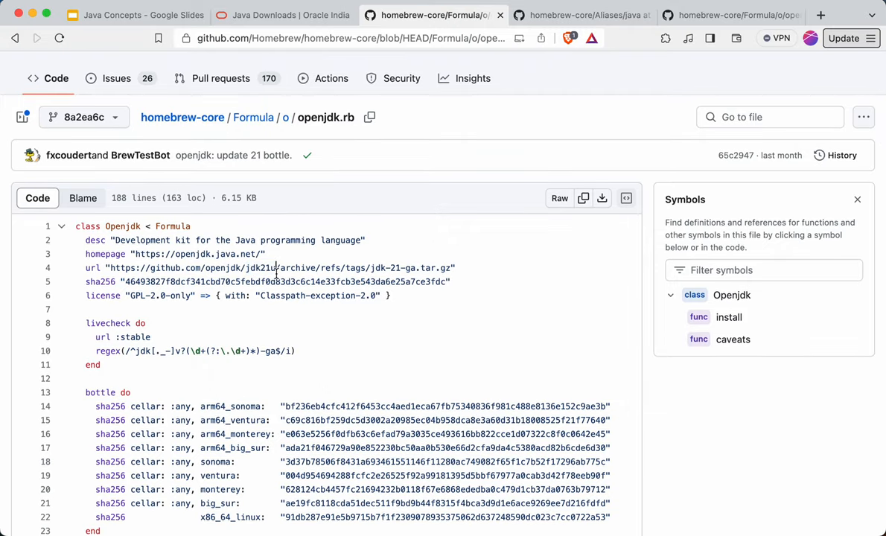
double_click(260, 268)
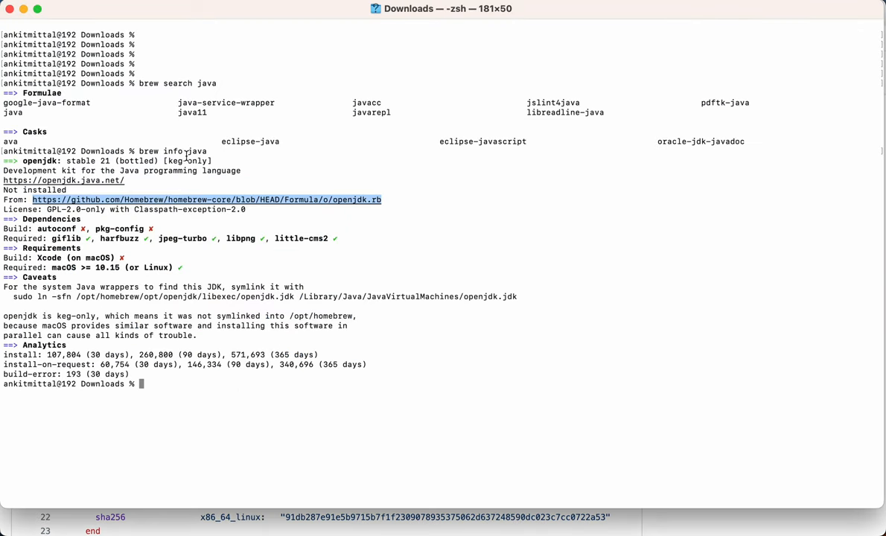
double_click(196, 151)
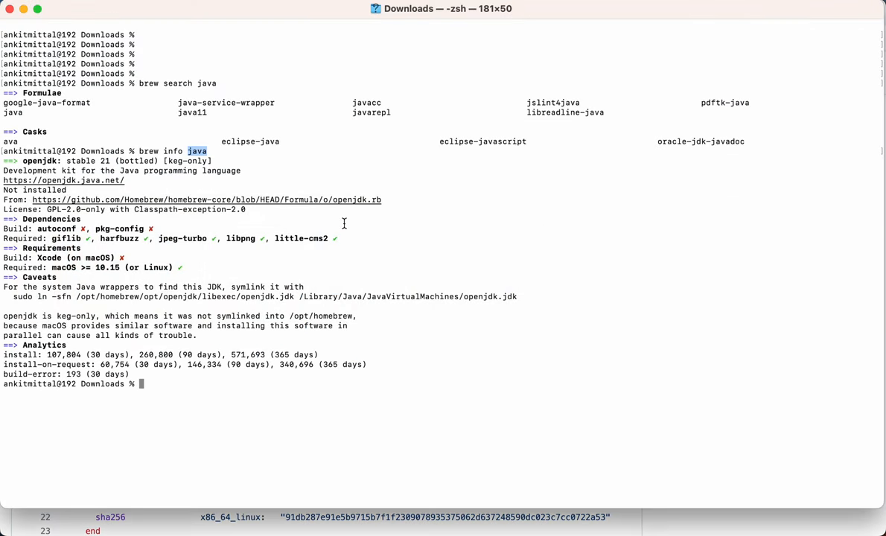
double_click(349, 199)
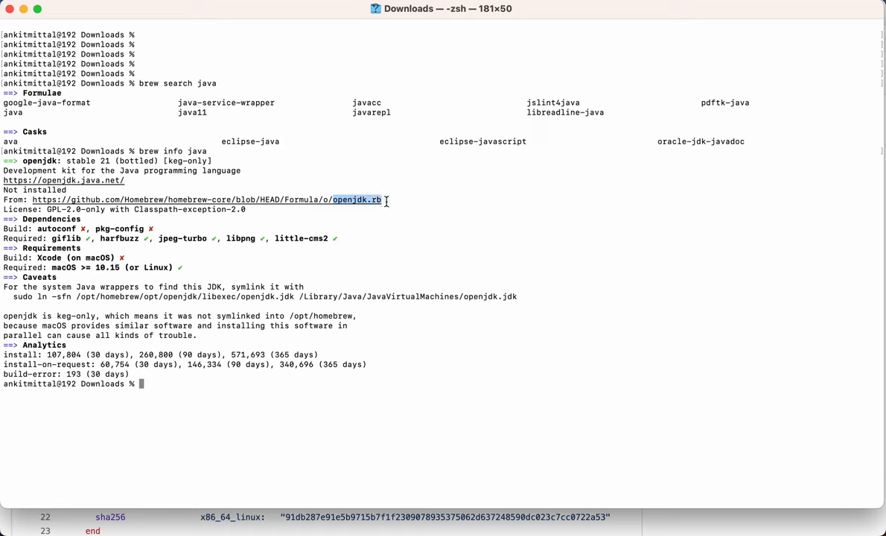
mouse_move(288, 183)
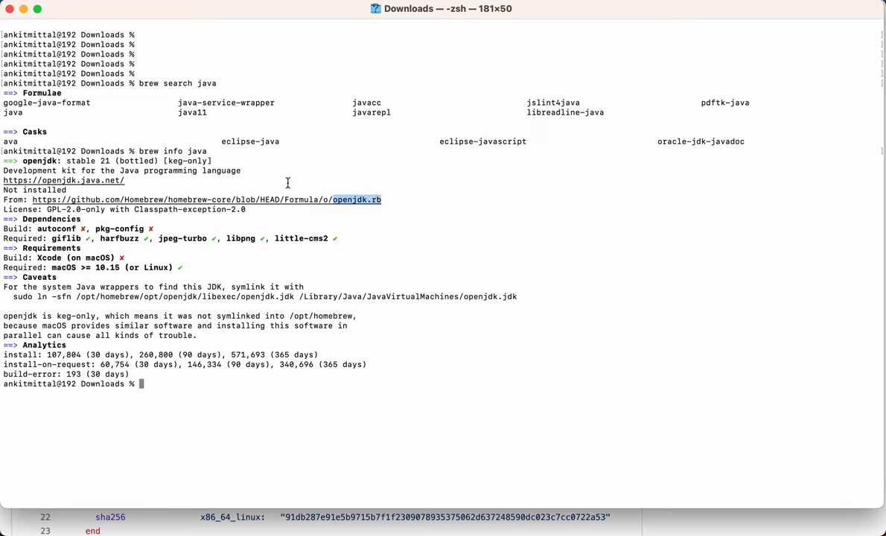
mouse_move(366, 194)
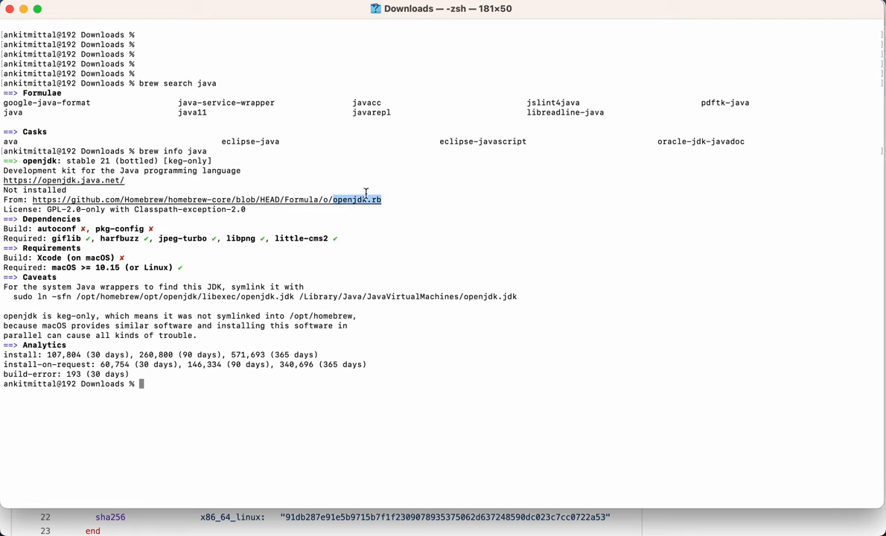
mouse_move(344, 221)
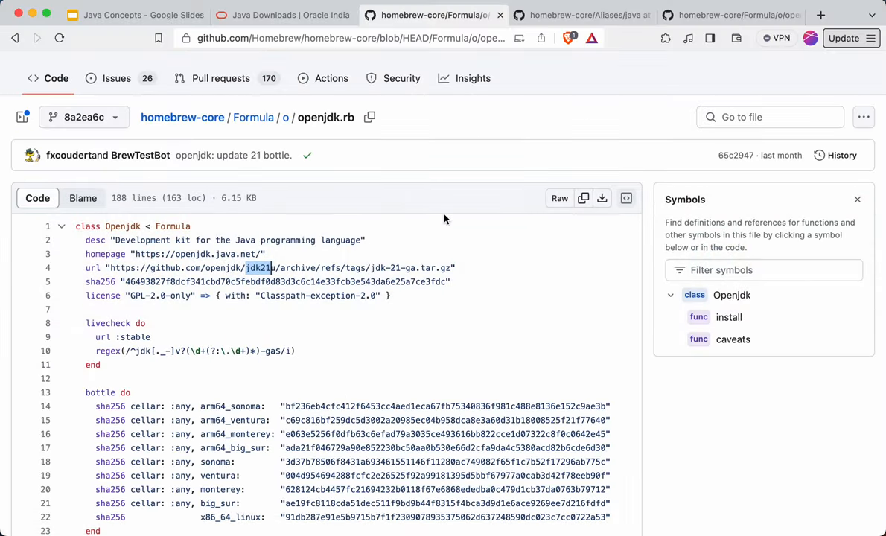
- Search the homebrew-core repository files for 'openjdk'
left_click(770, 117)
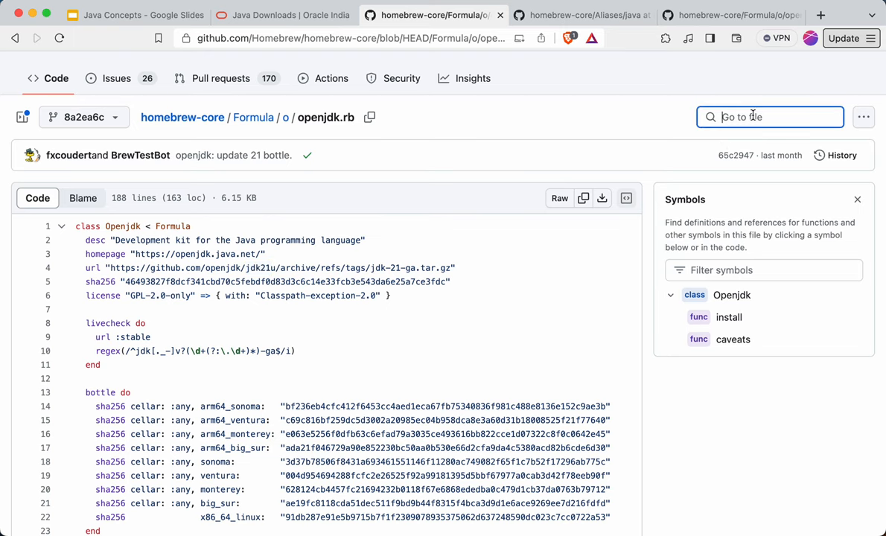
type("openjdk")
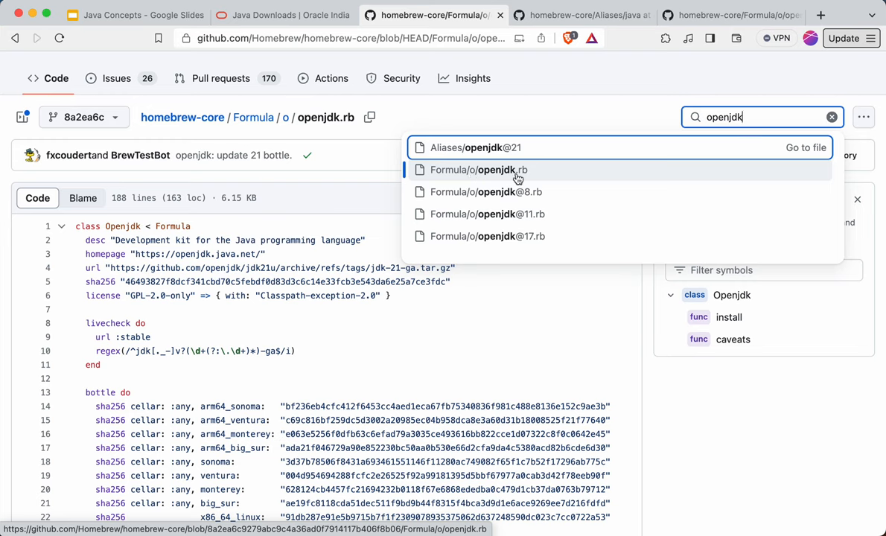
mouse_move(521, 178)
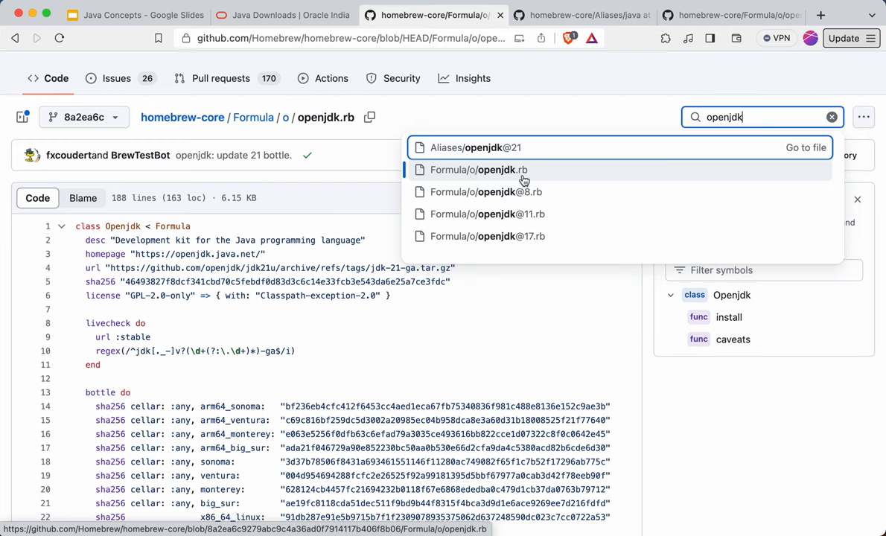
mouse_move(481, 150)
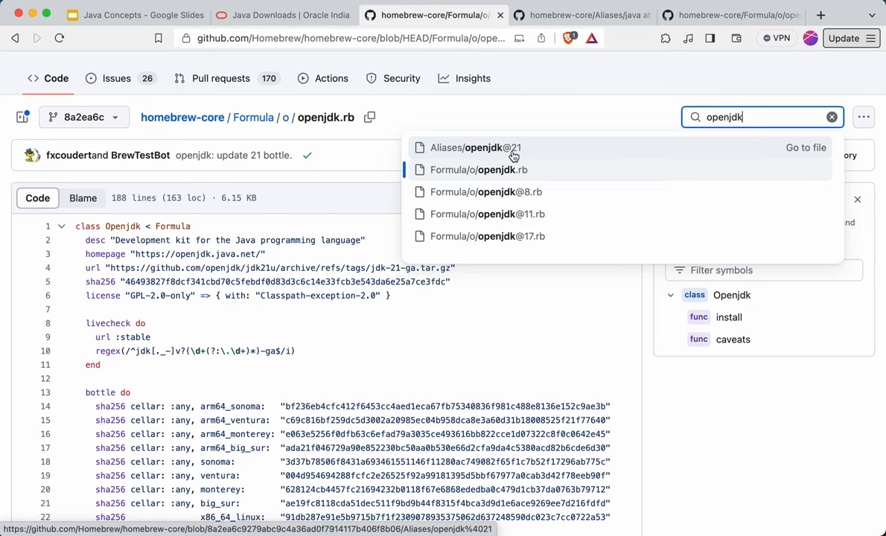
- Open Aliases/openjdk@21 and highlight its target, ../Formula/o/openjdk.rb
left_click(475, 147)
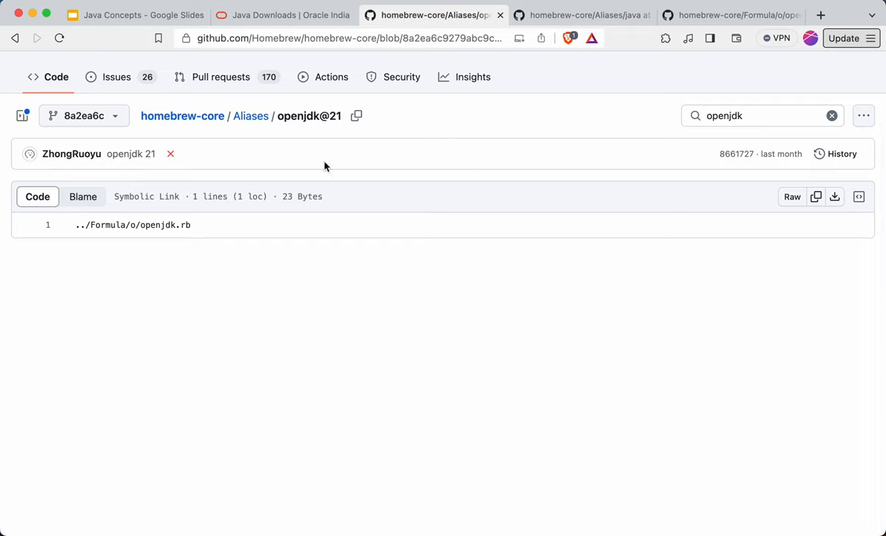
mouse_move(249, 146)
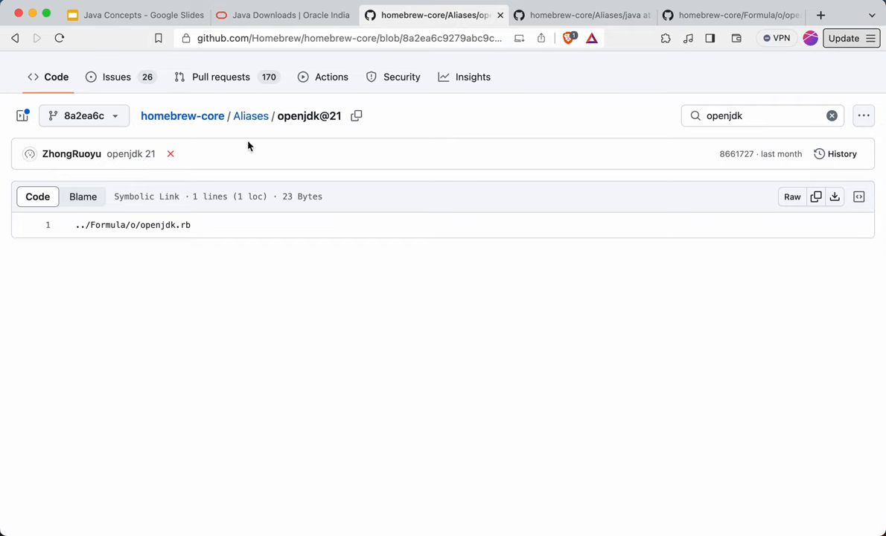
mouse_move(233, 214)
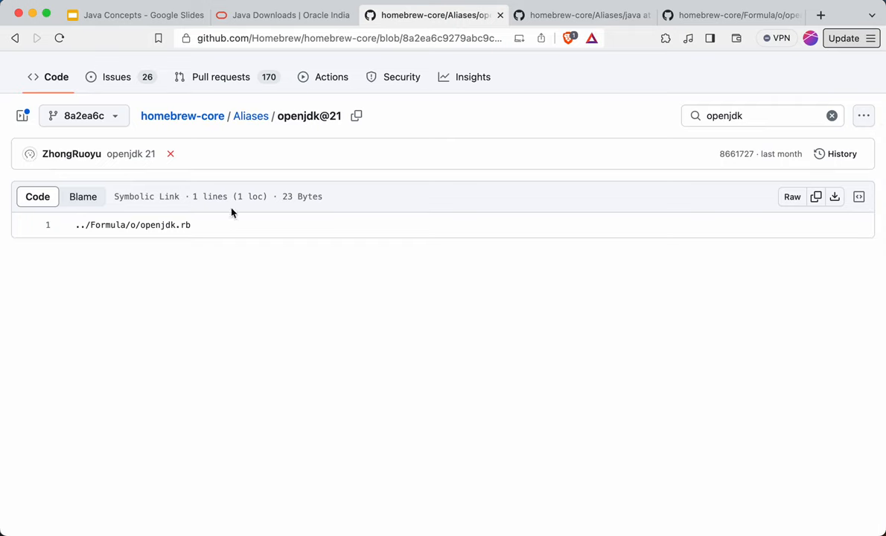
double_click(138, 225)
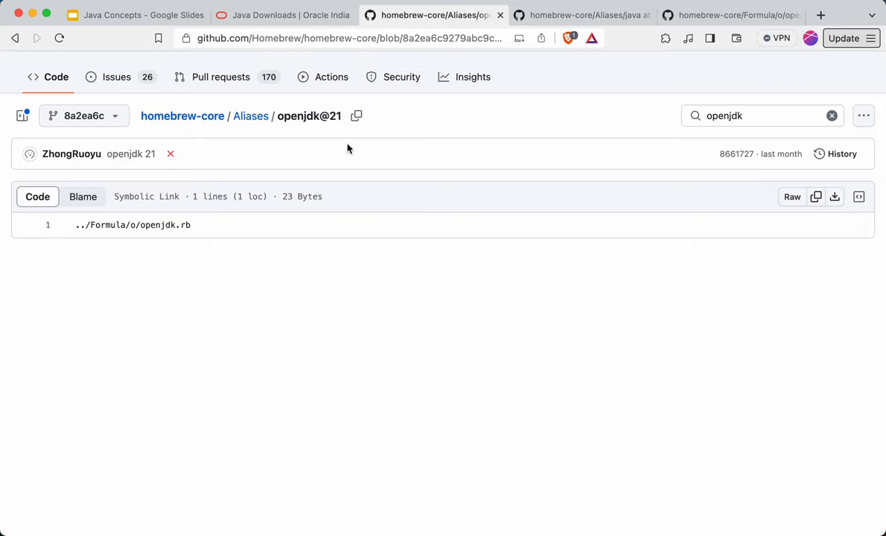
mouse_move(324, 118)
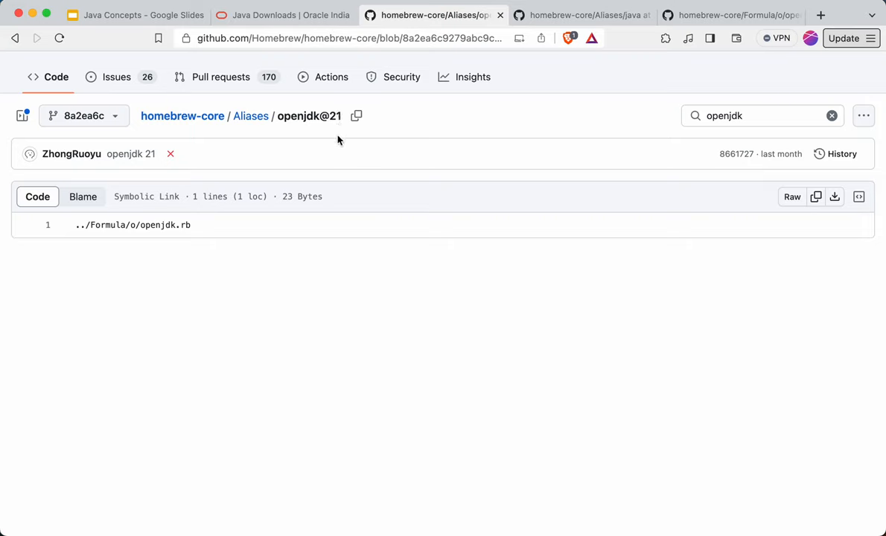
double_click(156, 225)
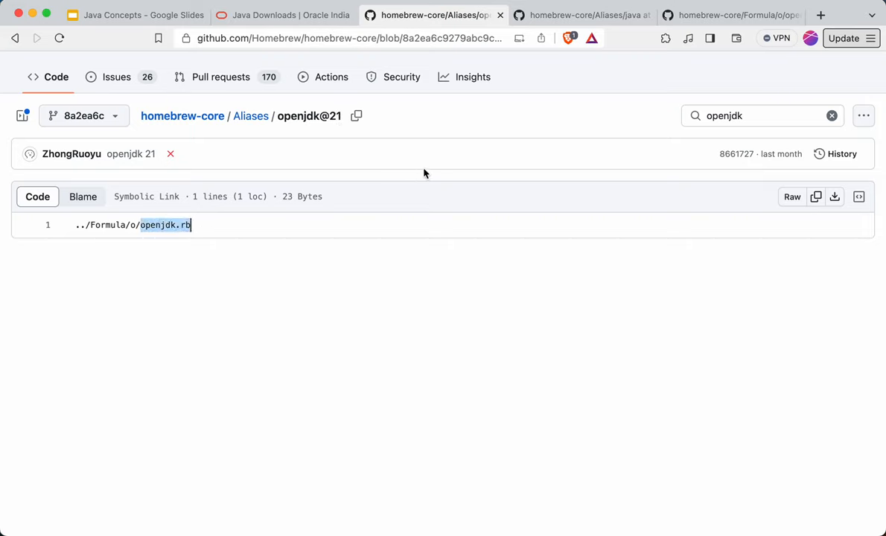
- Search files for 'java', open Aliases/java, and highlight its openjdk.rb target
left_click(751, 116)
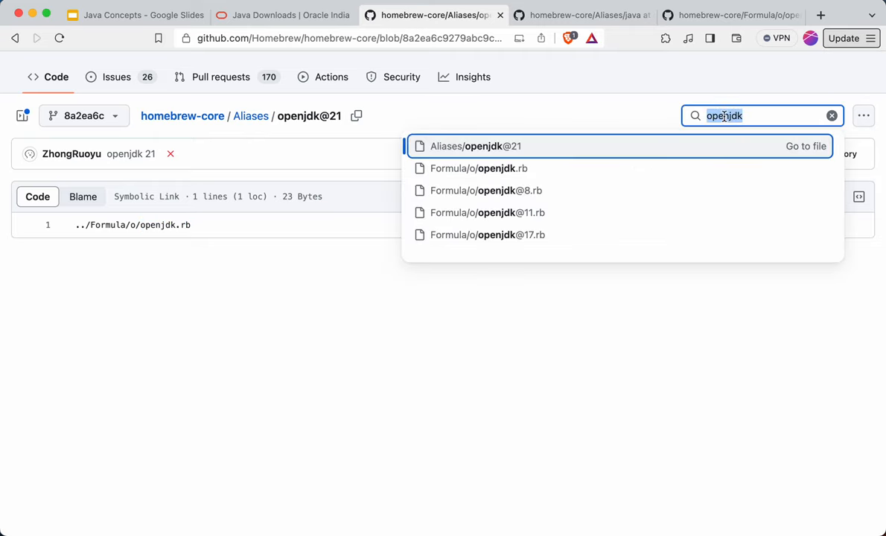
type("java")
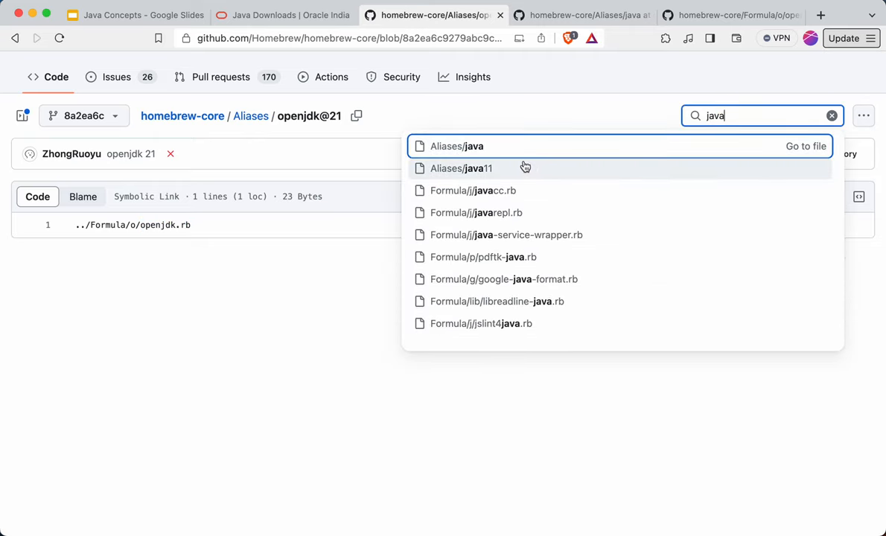
mouse_move(456, 146)
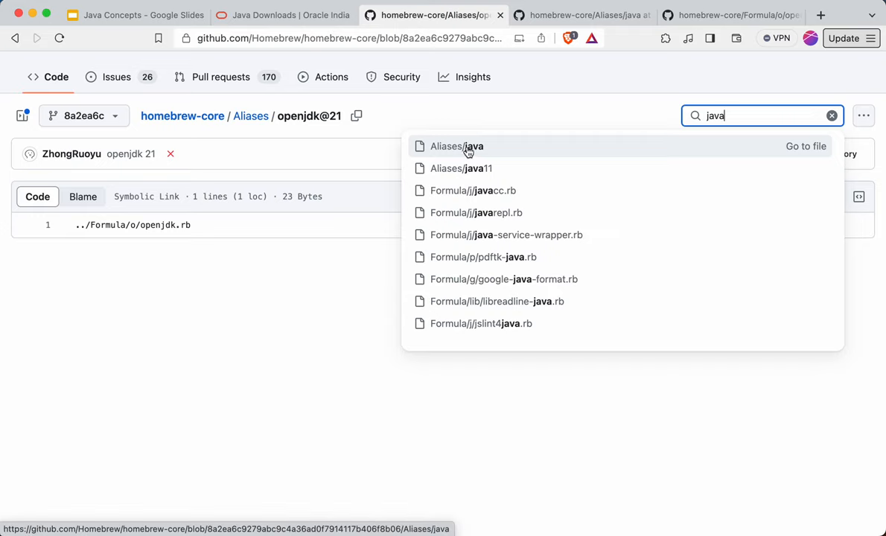
mouse_move(442, 156)
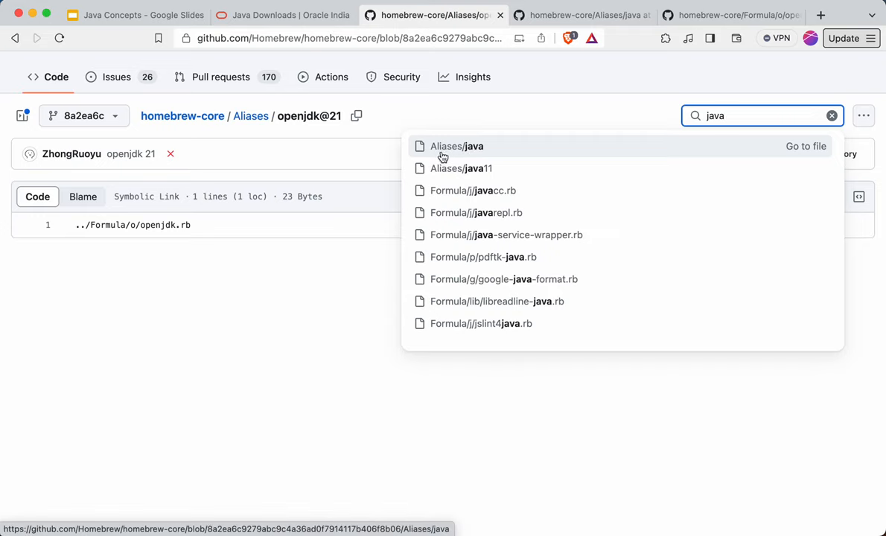
left_click(456, 146)
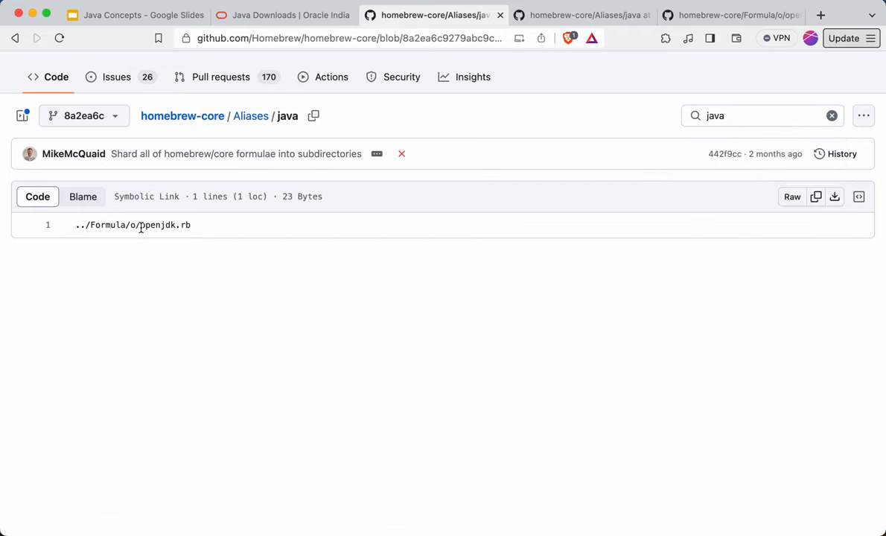
double_click(165, 225)
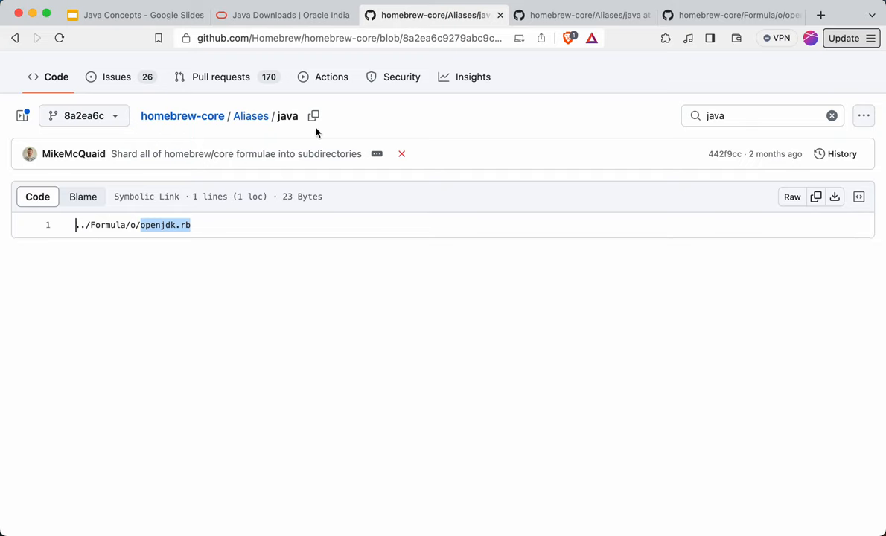
mouse_move(289, 131)
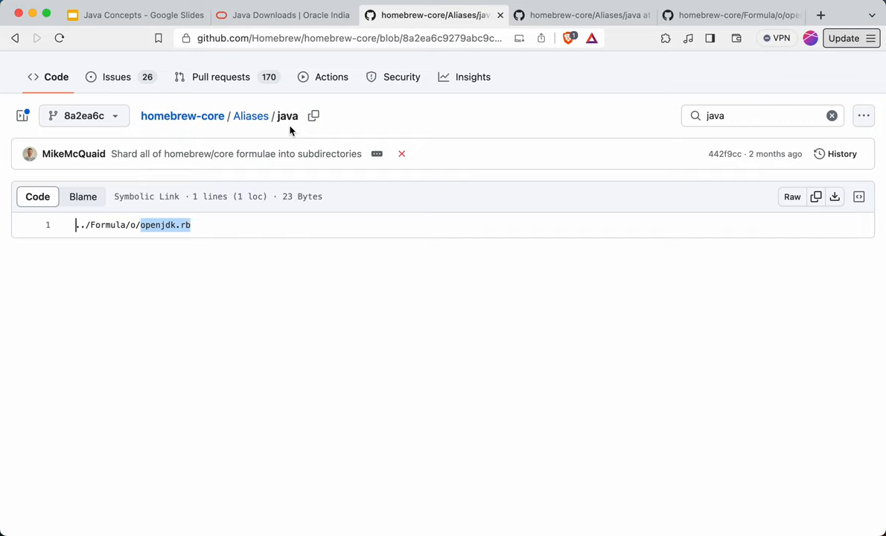
mouse_move(372, 311)
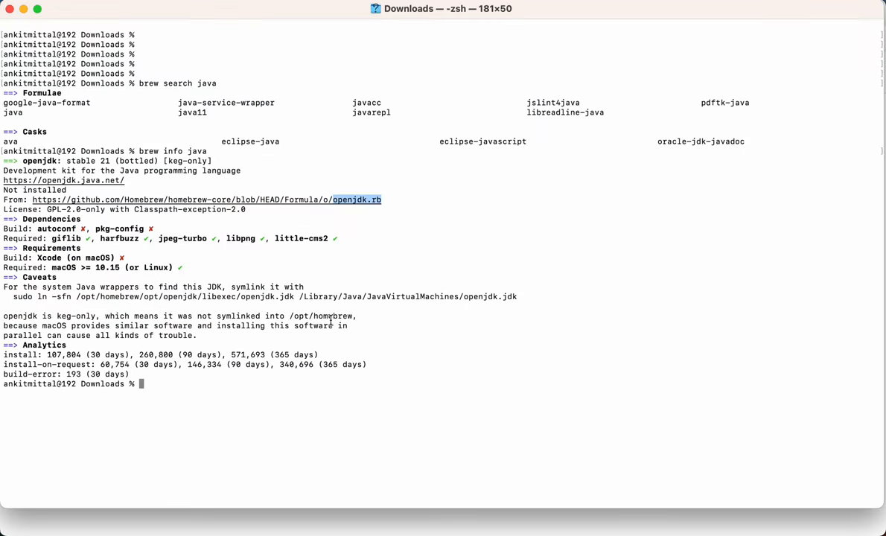
- Run 'brew install java', then highlight the dependencies, symlink command and PATH export line
type("brew")
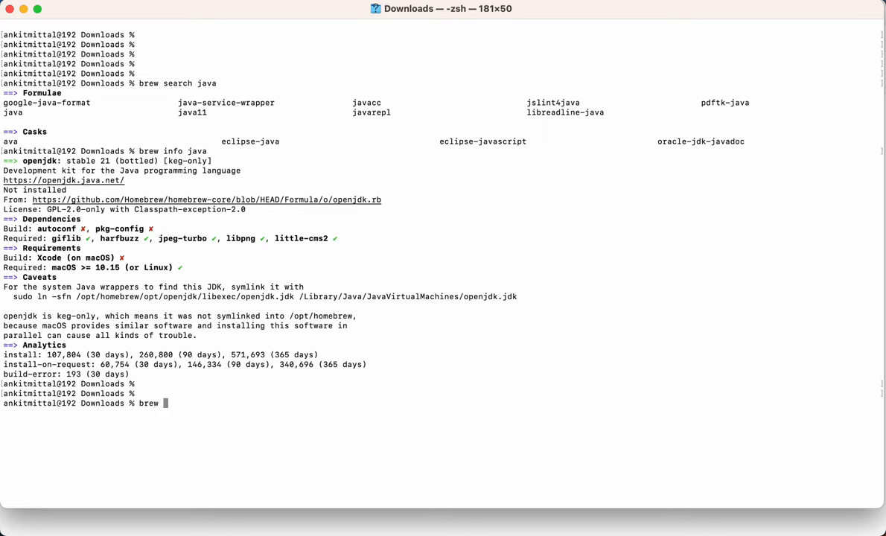
type("install java")
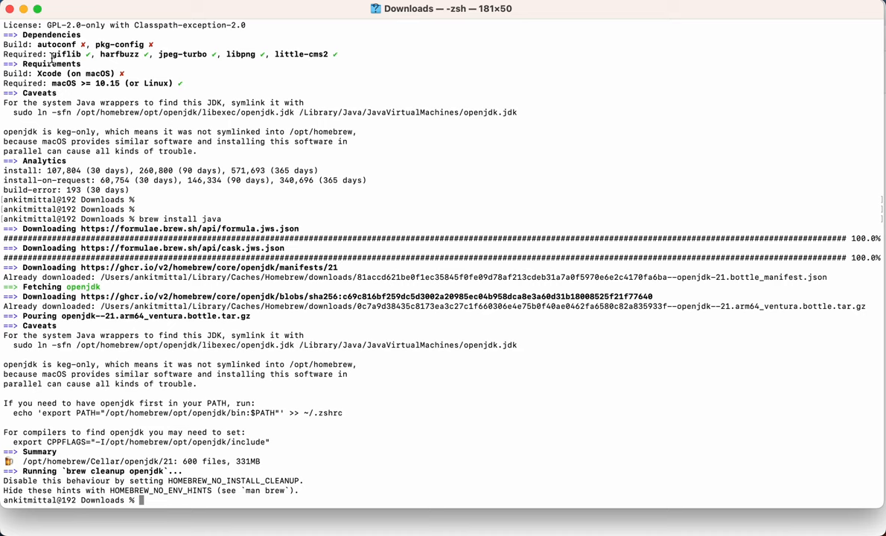
left_click_drag(51, 53, 342, 54)
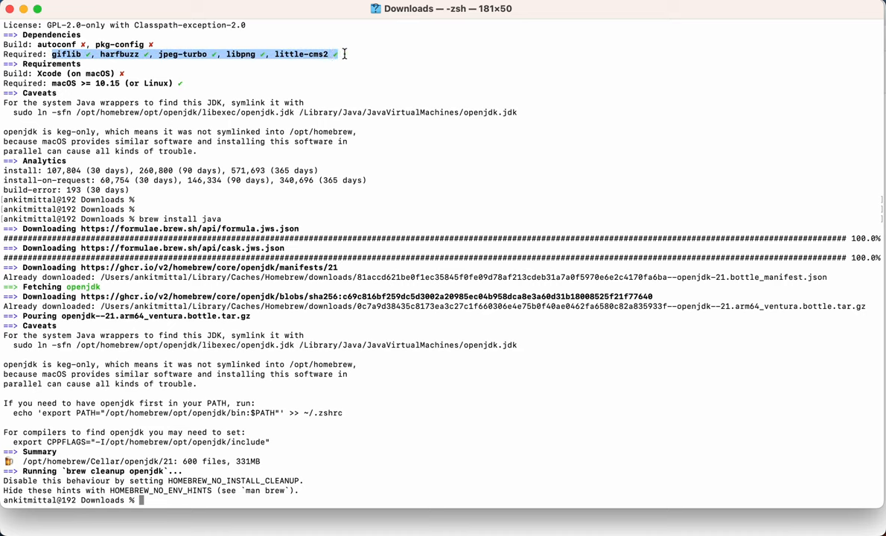
mouse_move(217, 303)
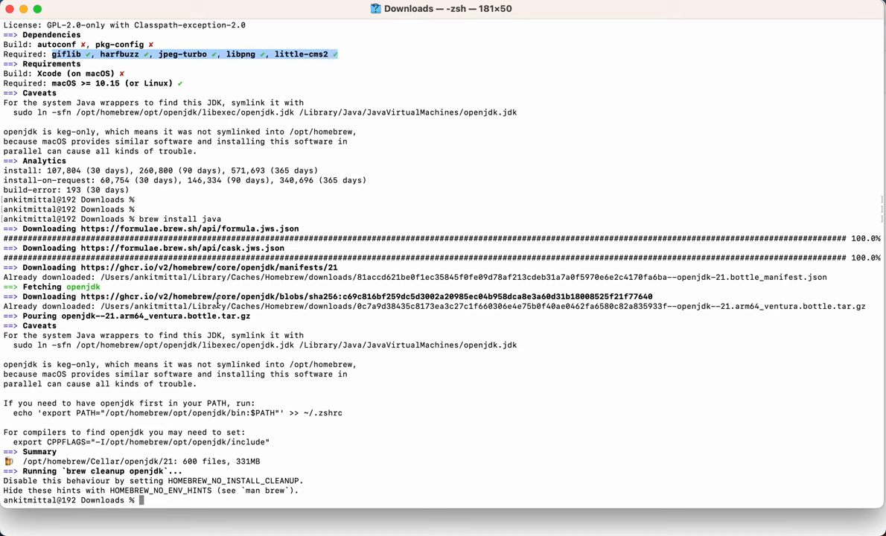
mouse_move(230, 370)
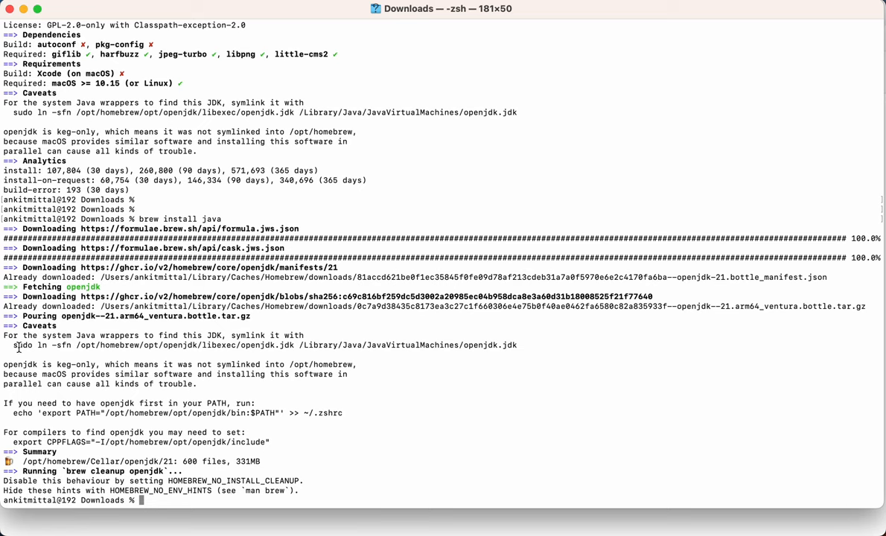
left_click_drag(13, 344, 318, 344)
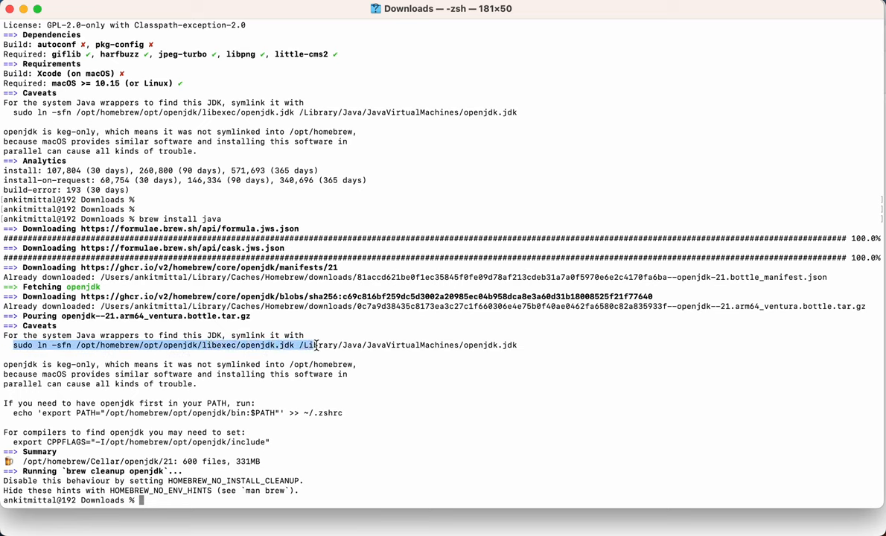
left_click_drag(313, 344, 521, 345)
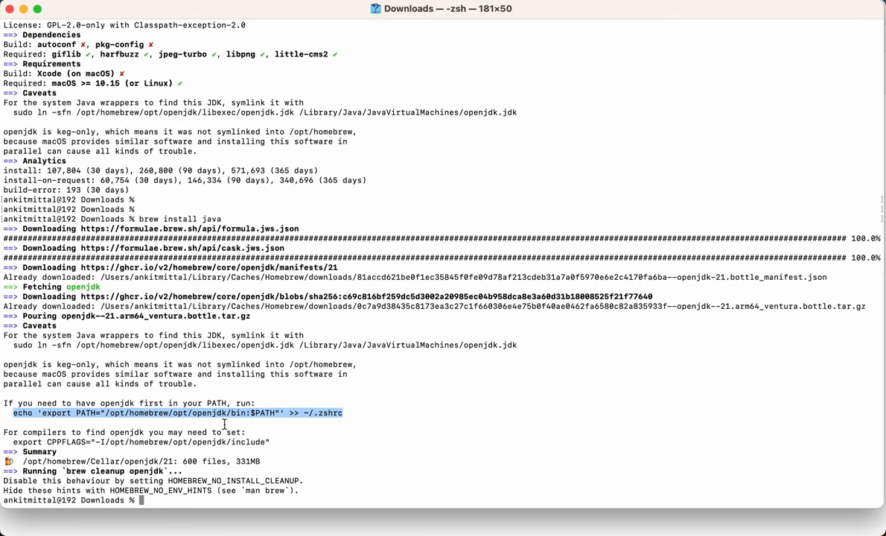
mouse_move(58, 347)
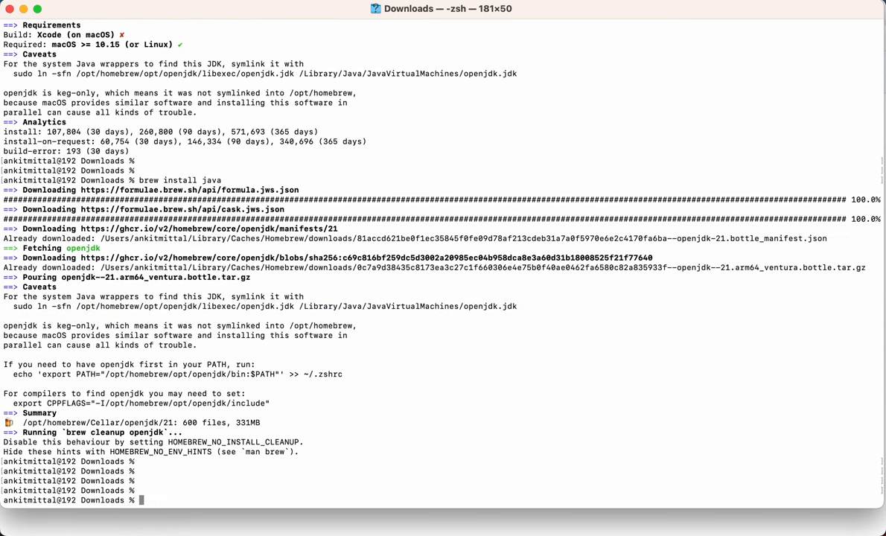
mouse_move(508, 305)
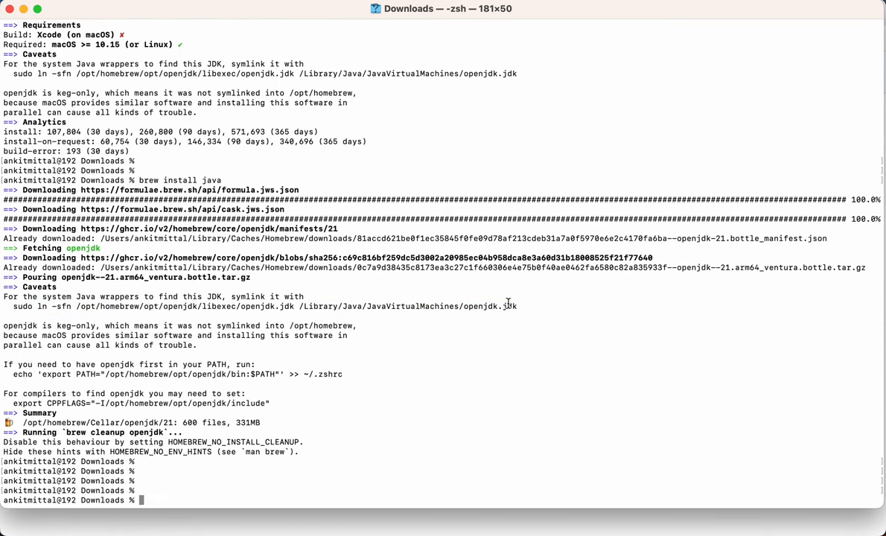
- Run 'sudo ln -sfn' linking openjdk.jdk into /Library/Java/JavaVirtualMachines
type("sudo ln -sfn /opt/homebrew/opt/openjdk/libexec/openjdk.jdk /Library/Java/JavaVirtualMachines/openjdk.jdk")
type("java --version")
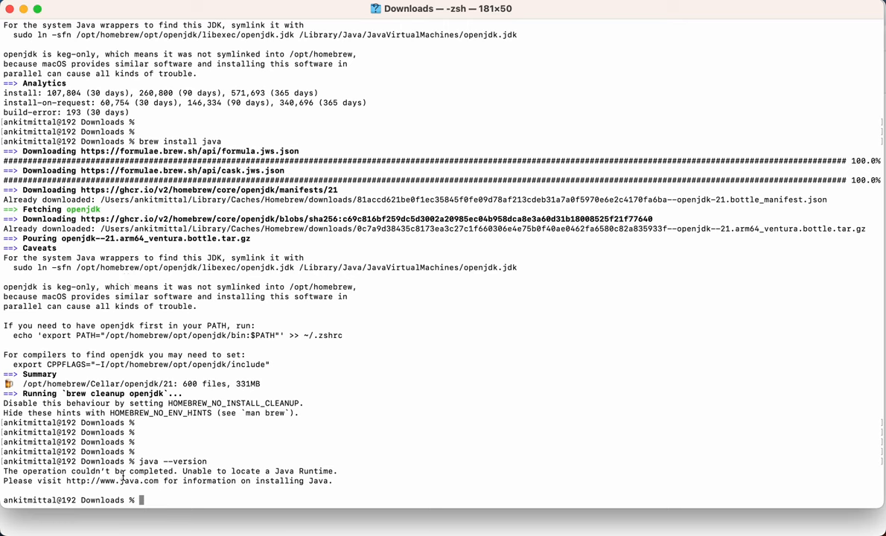
left_click_drag(76, 480, 282, 480)
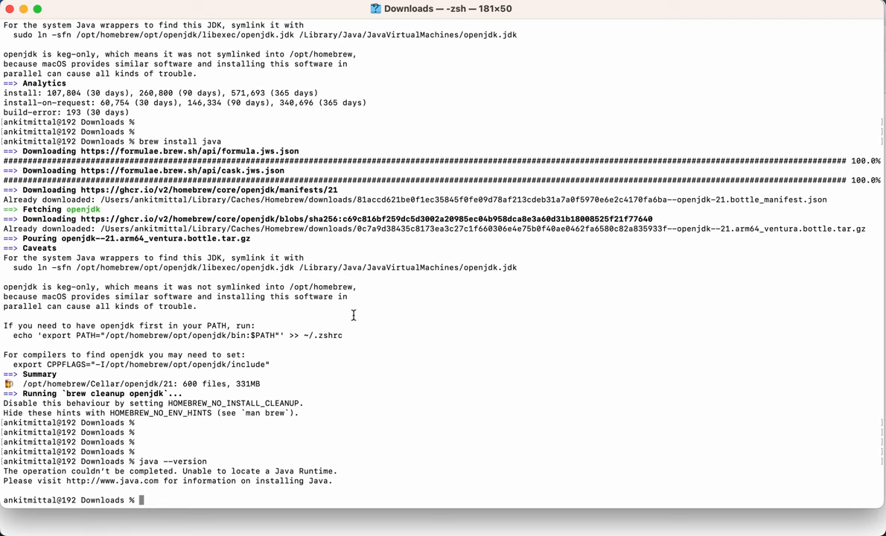
mouse_move(369, 309)
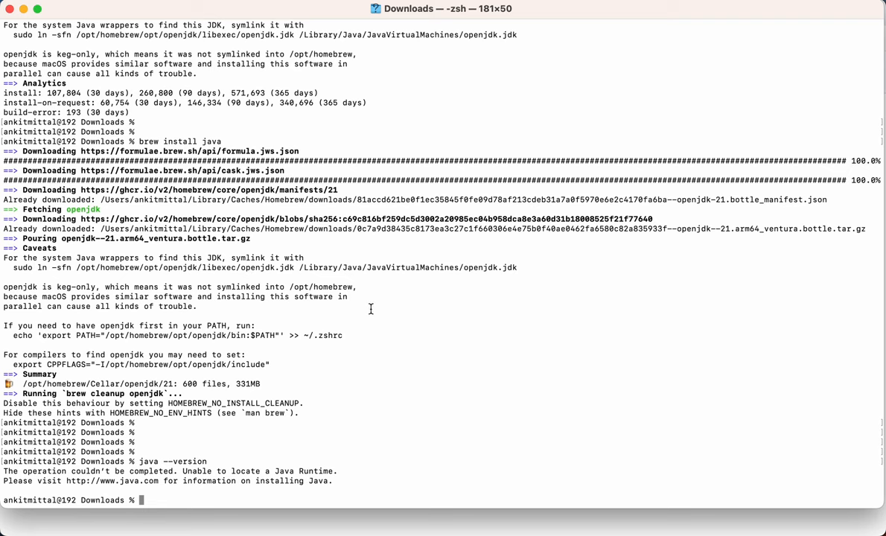
type("sudo ln -sfn /opt/homebrew/opt/openjdk/libexec/openjdk.jdk /Library/Java/JavaVirtualMachines/openjdk.jdk")
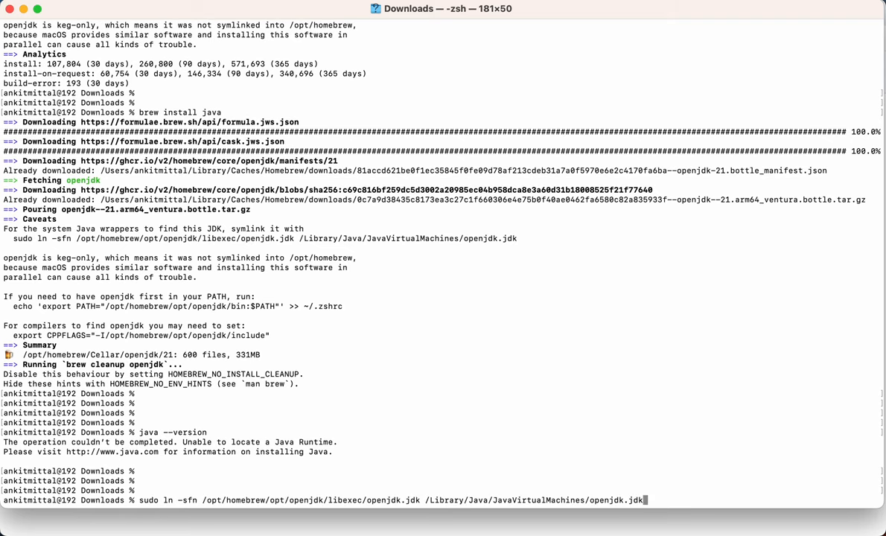
key("Return")
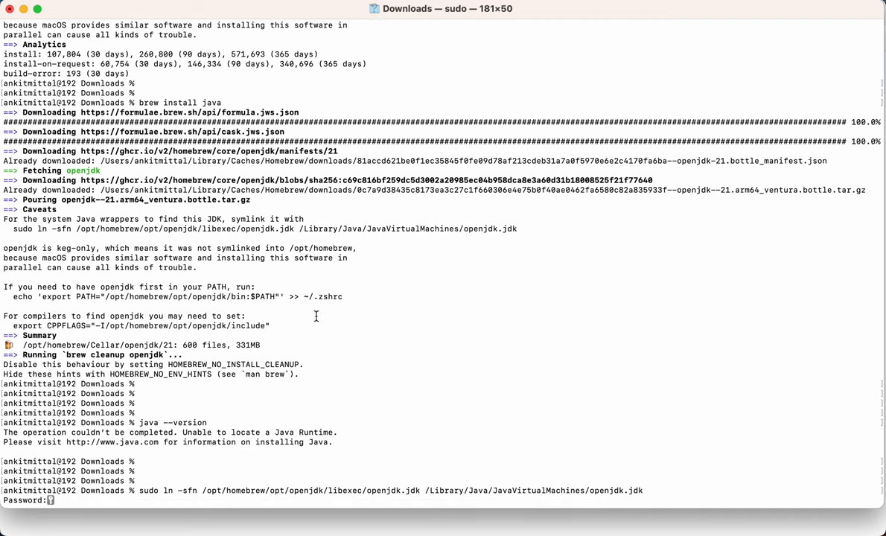
mouse_move(247, 451)
type("java")
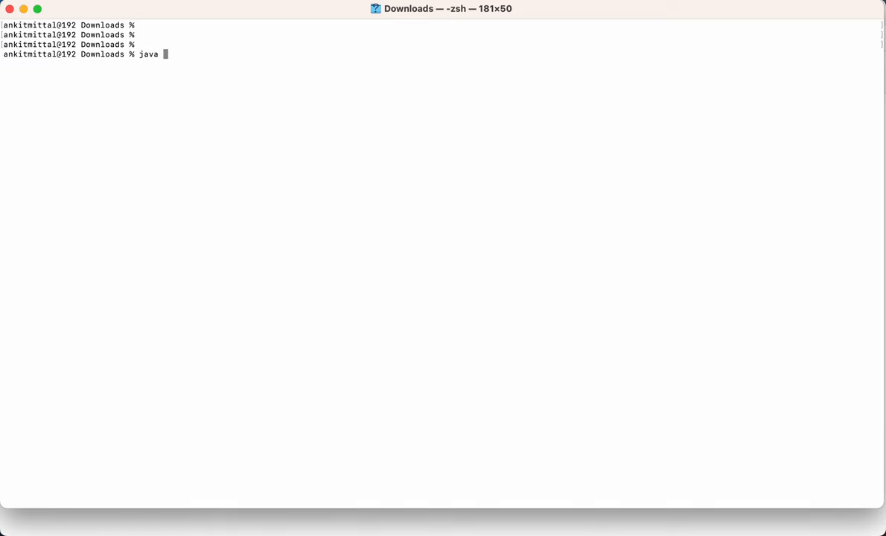
type("--version")
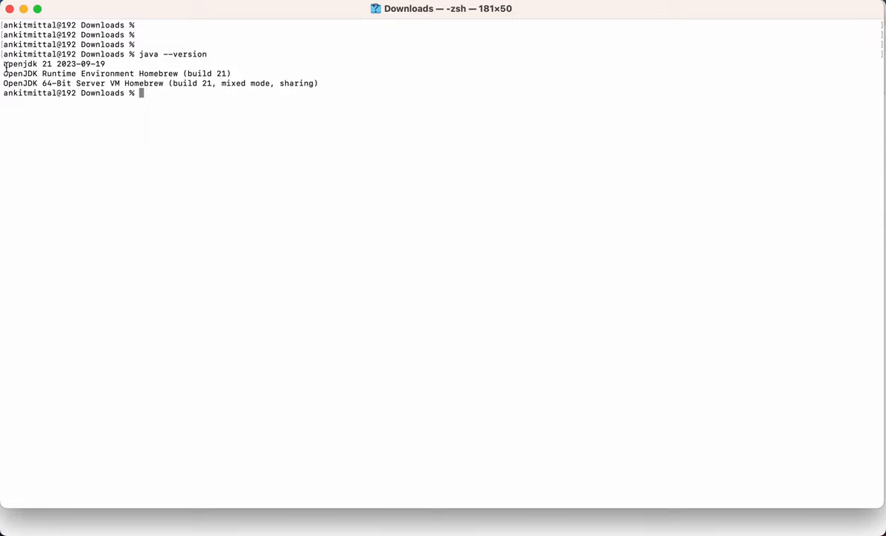
left_click_drag(3, 63, 108, 63)
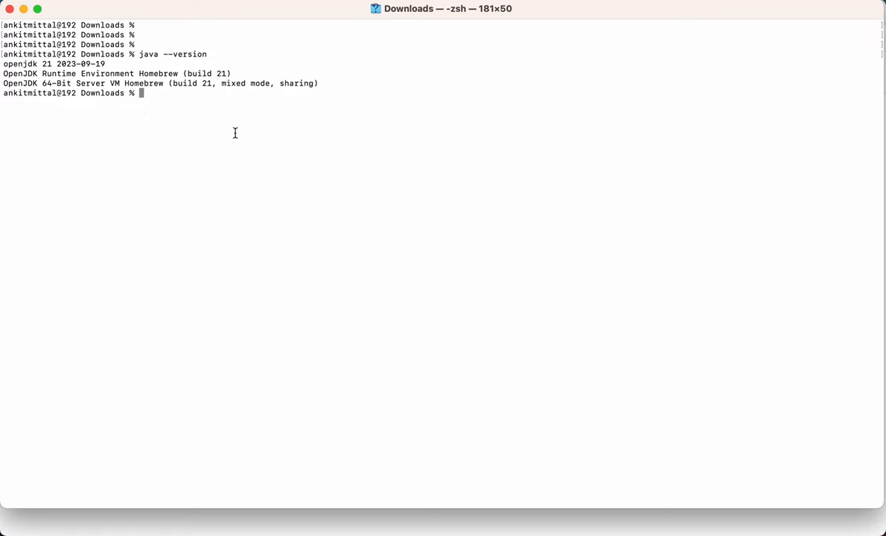
- Show the Main.java Hello world class, compile it with javac, and run java Main
type("cat")
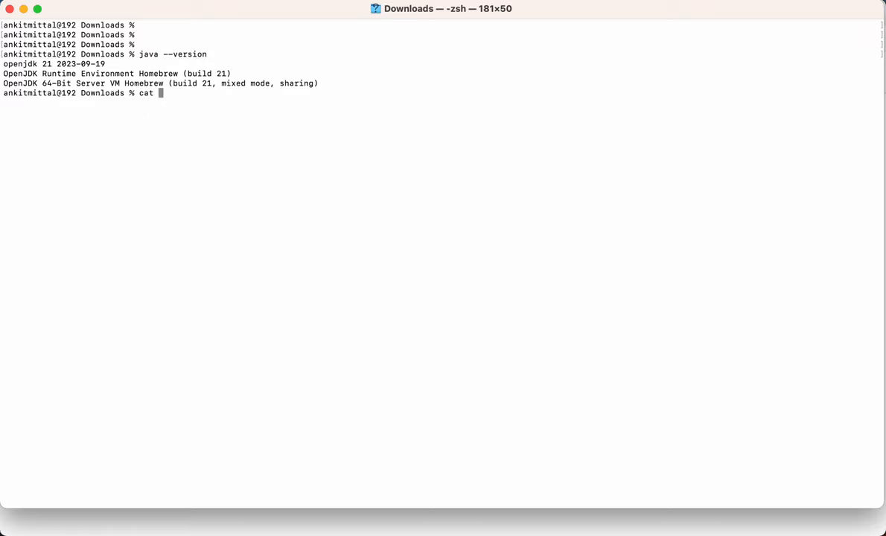
type("Main.java")
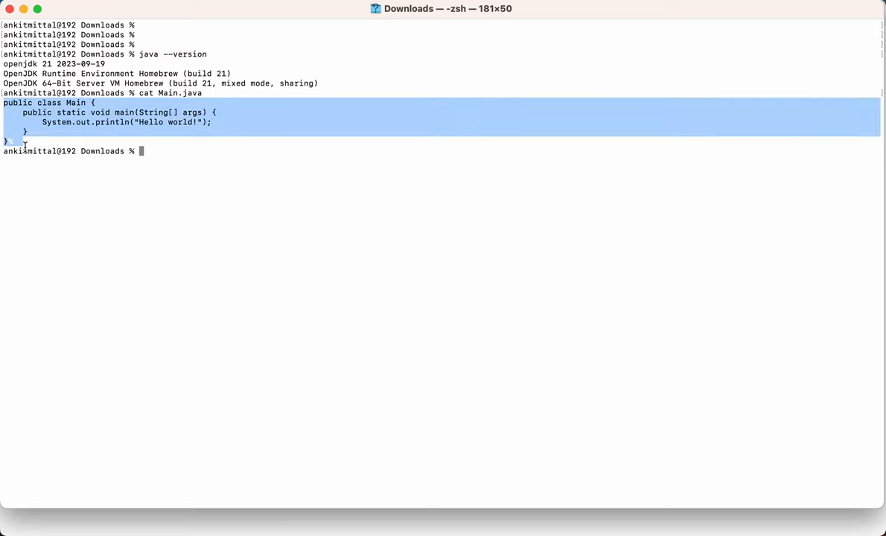
type("l")
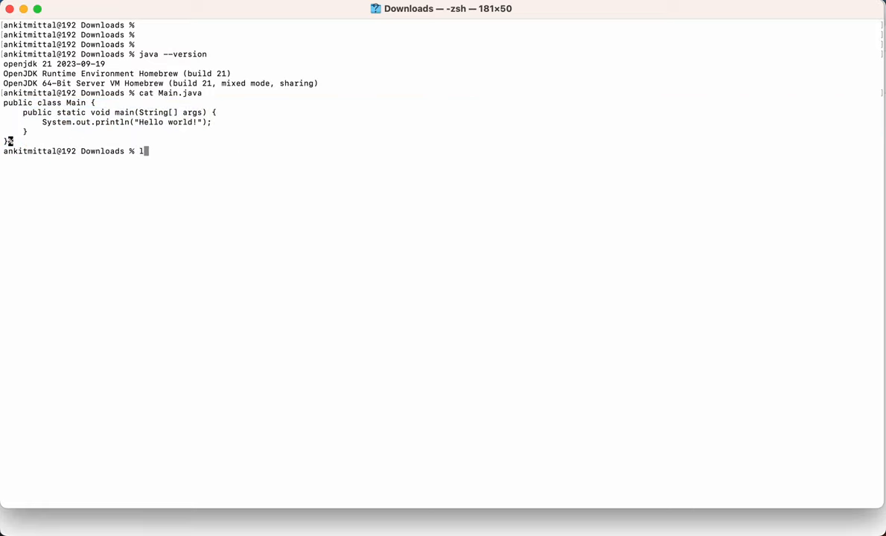
type("avac")
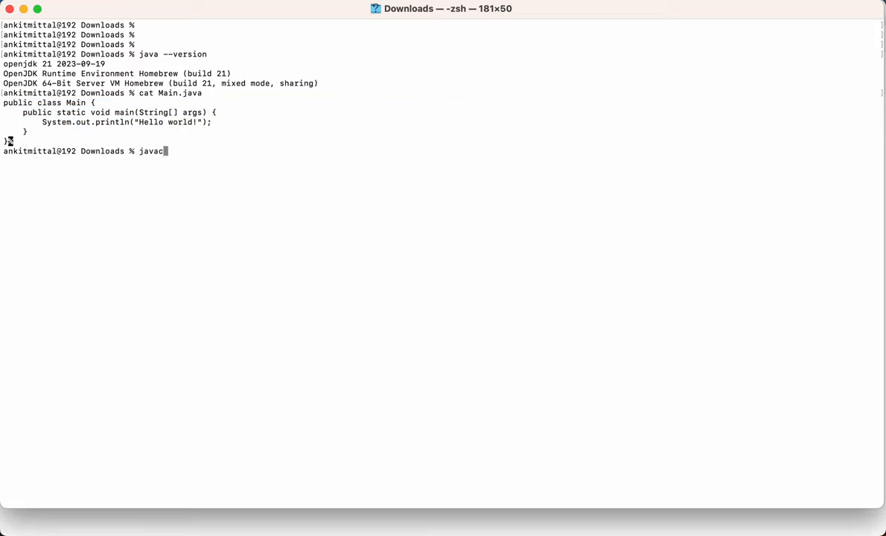
type("Main")
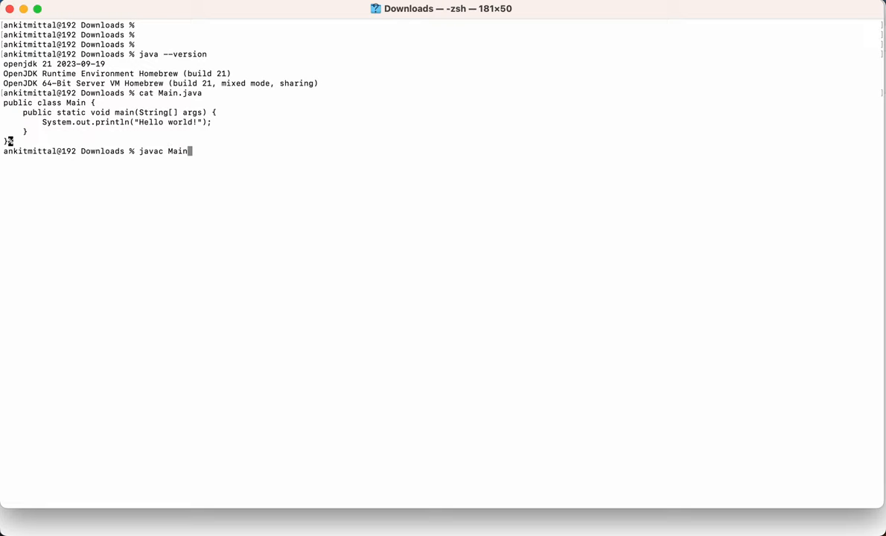
key("Return")
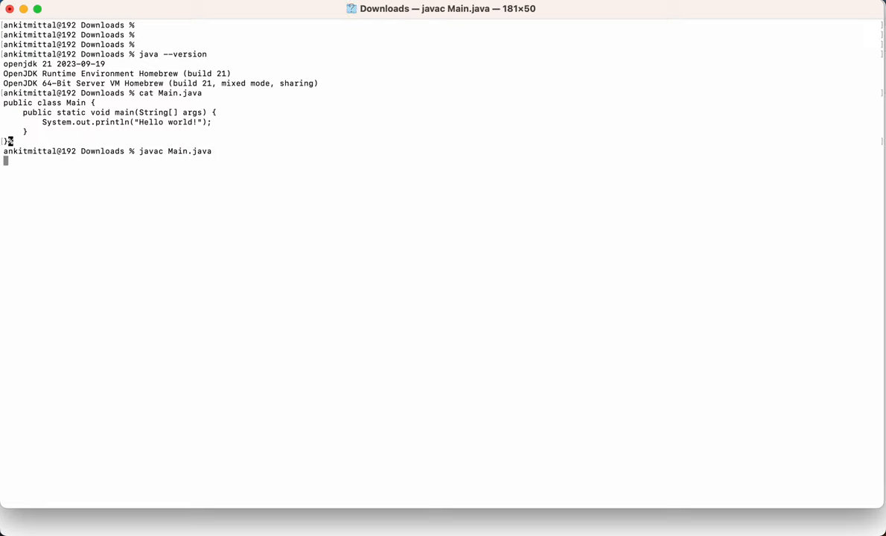
type("java Main")
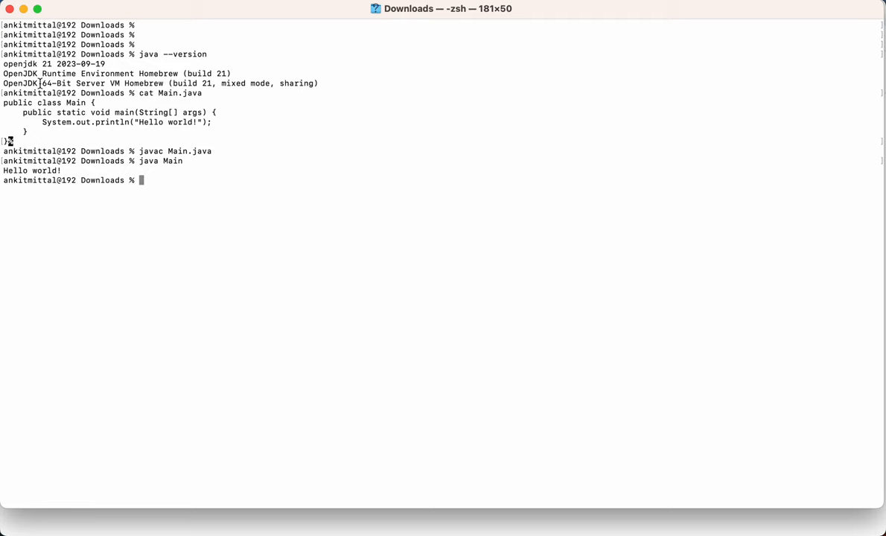
left_click_drag(4, 64, 90, 63)
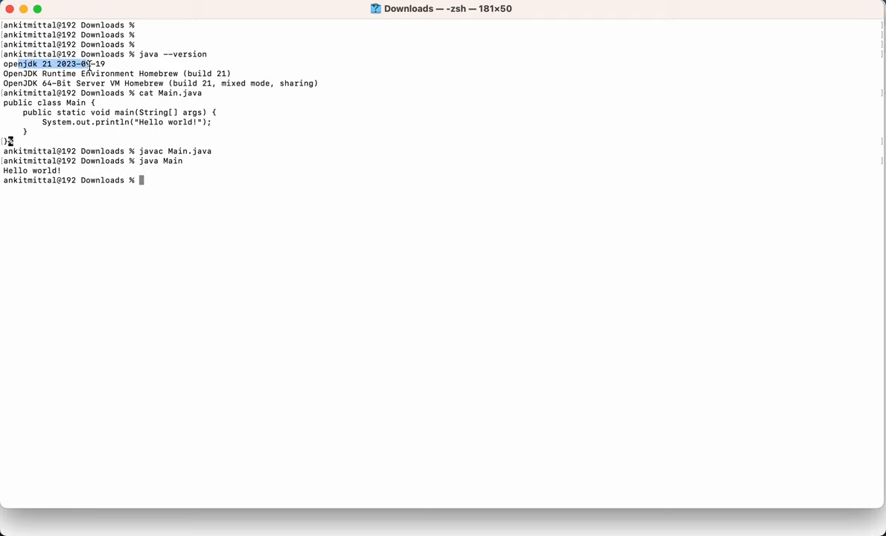